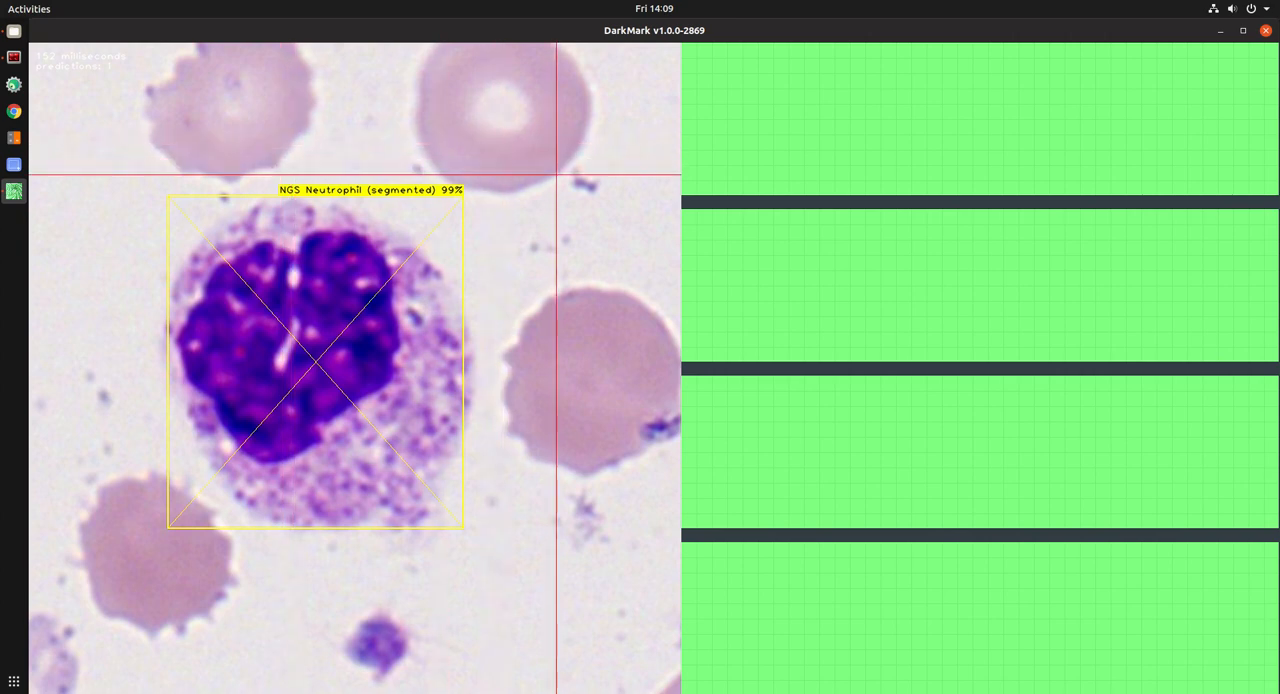
mouse_move(533, 175)
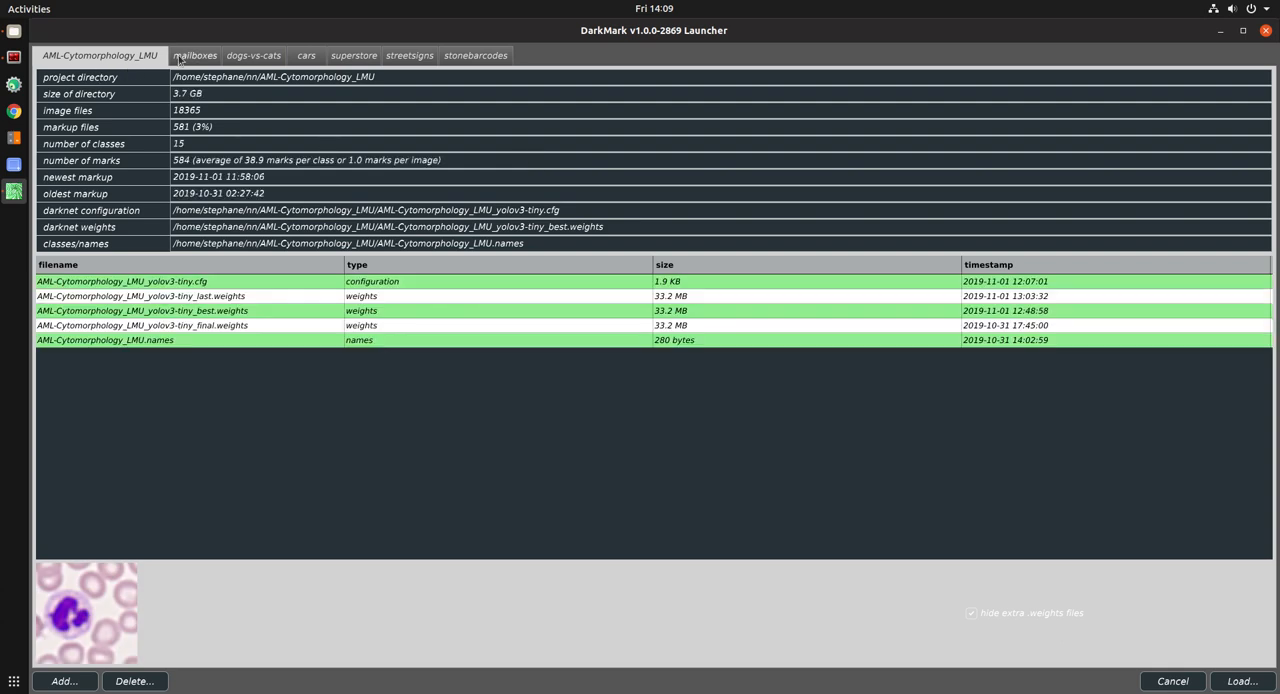
Step: Switch the launcher to the mailboxes project and load it
click(195, 55)
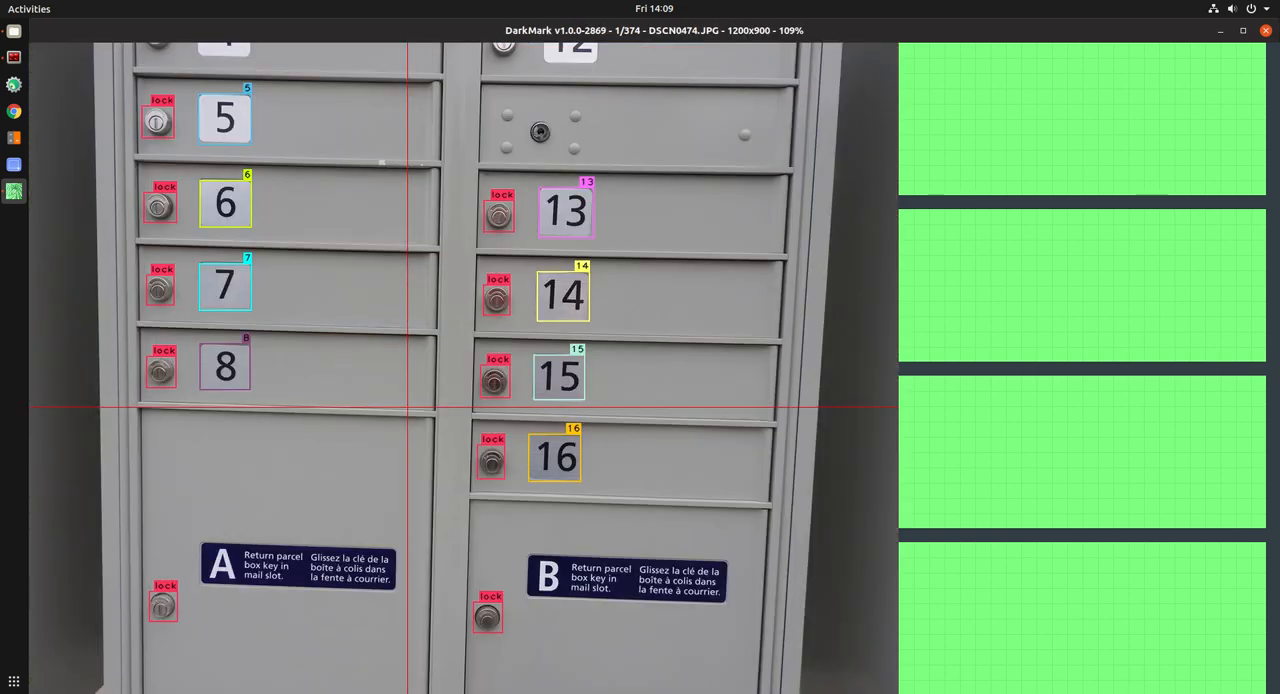
mouse_move(563, 290)
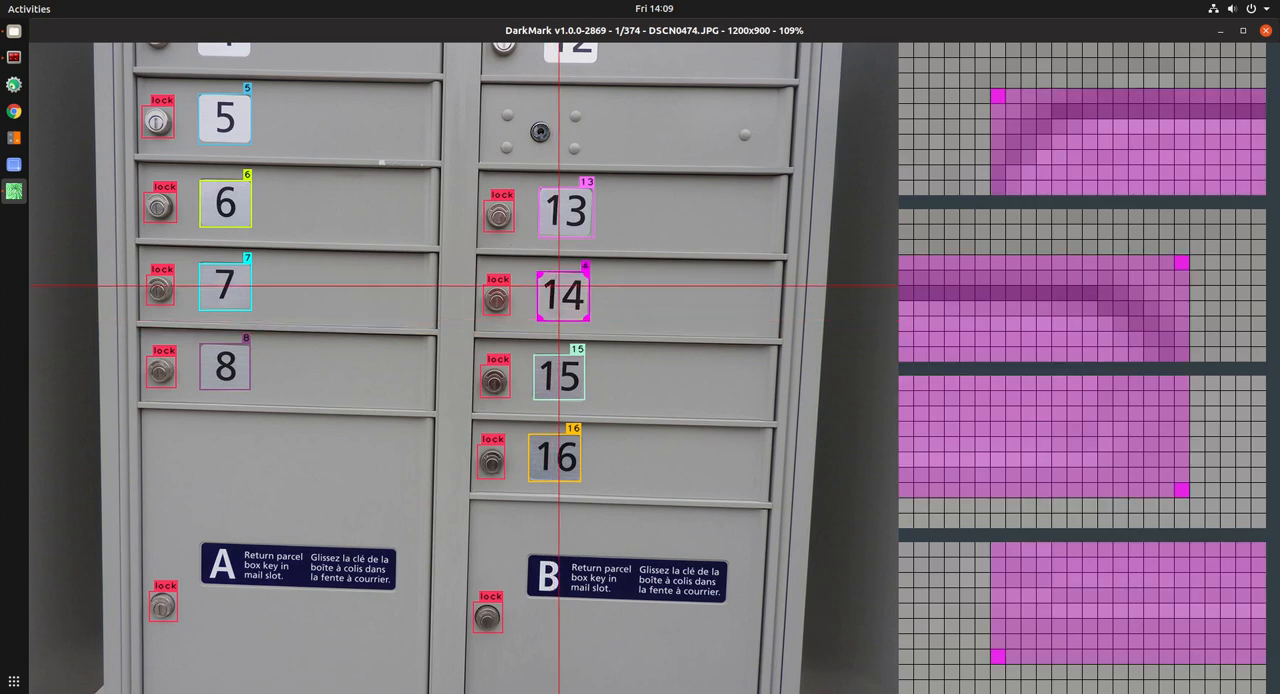
Step: Page forward to image 4, DSCN0671.JPG, showing marked mailboxes 1–16
key(Right)
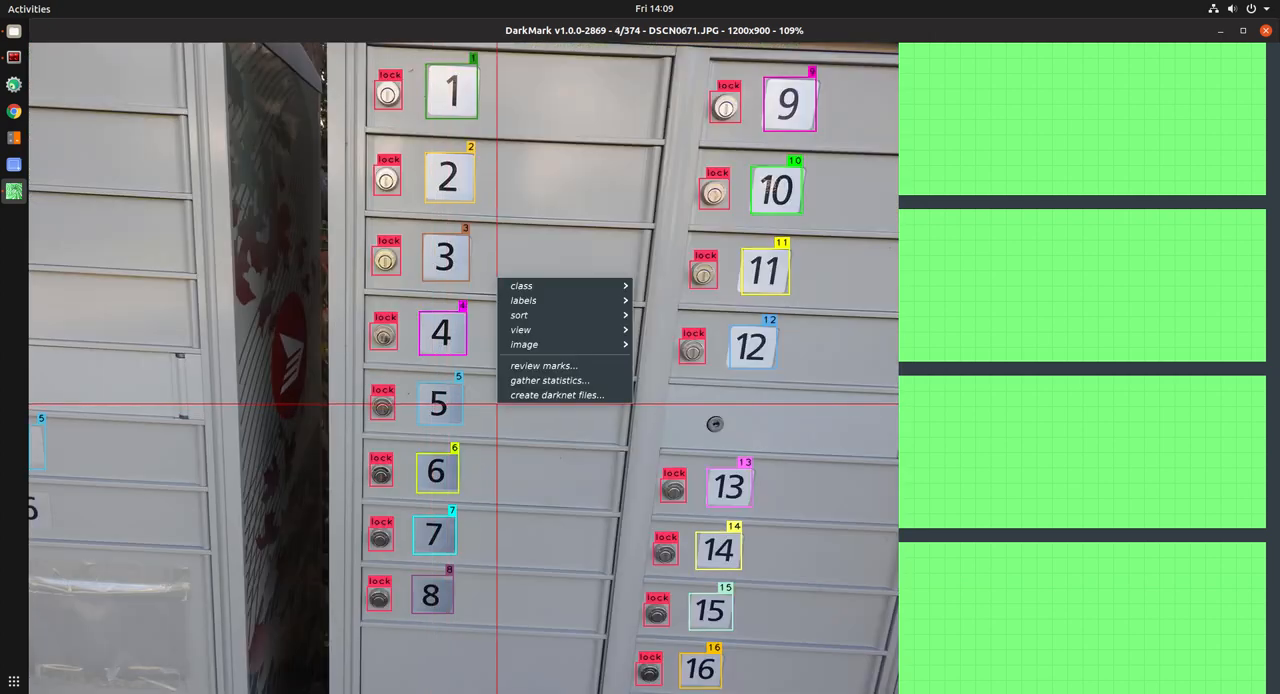
mouse_move(543, 365)
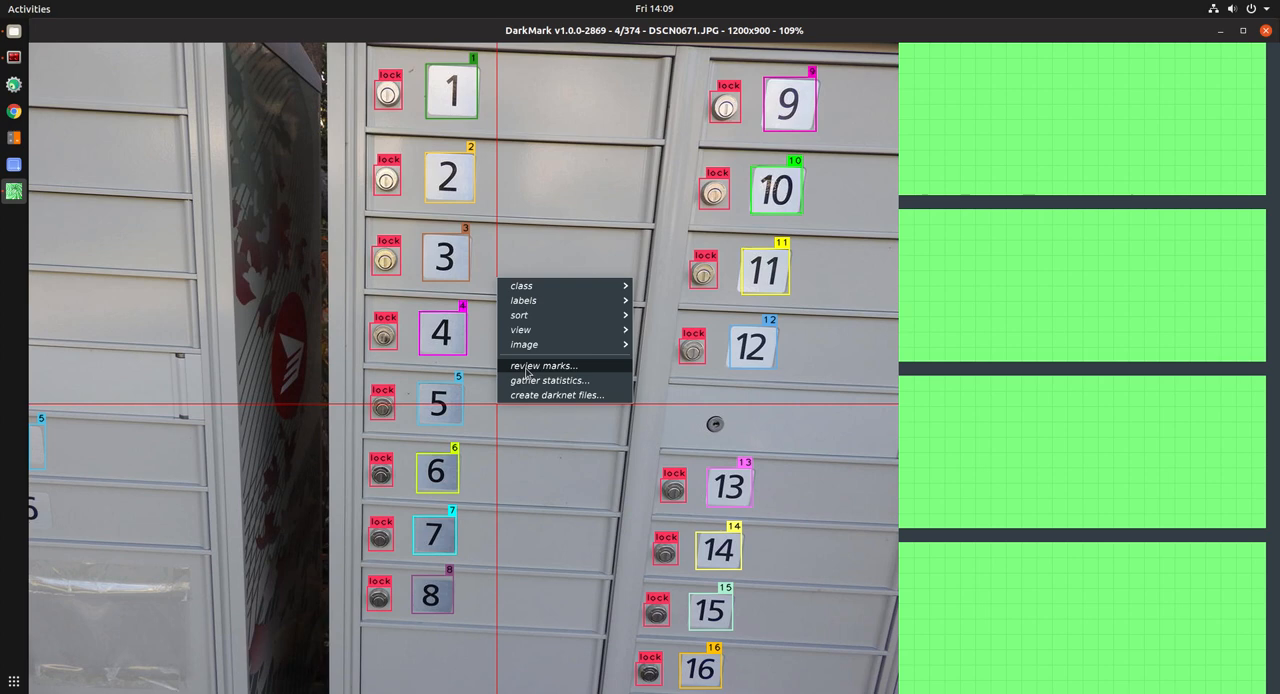
Step: Open Review Marks, browse classes 1 and 4, and select the mislabeled '14' mark
click(543, 365)
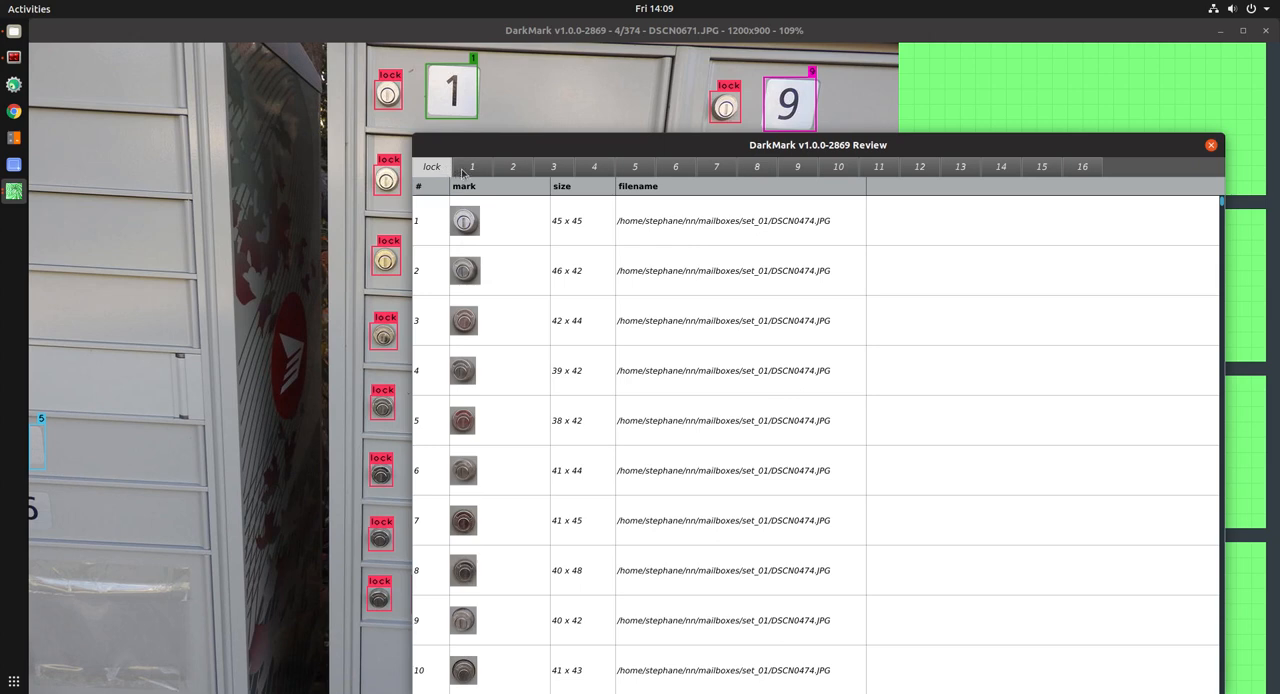
mouse_move(889, 180)
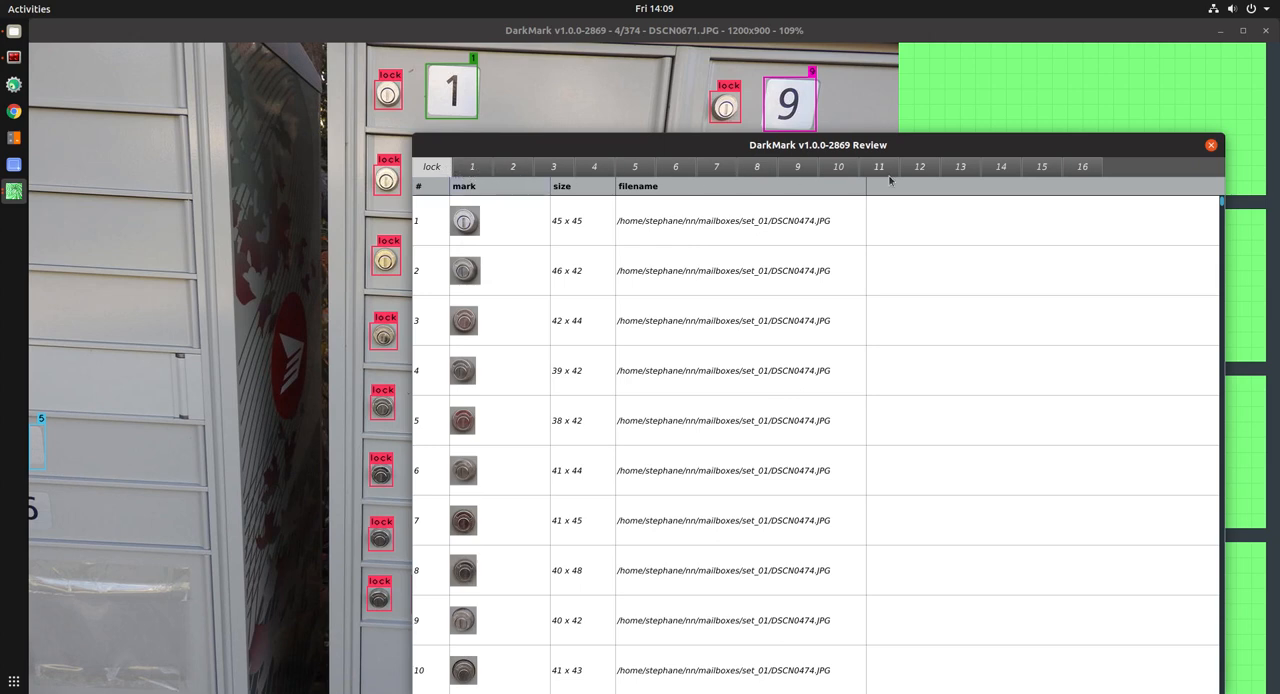
click(472, 166)
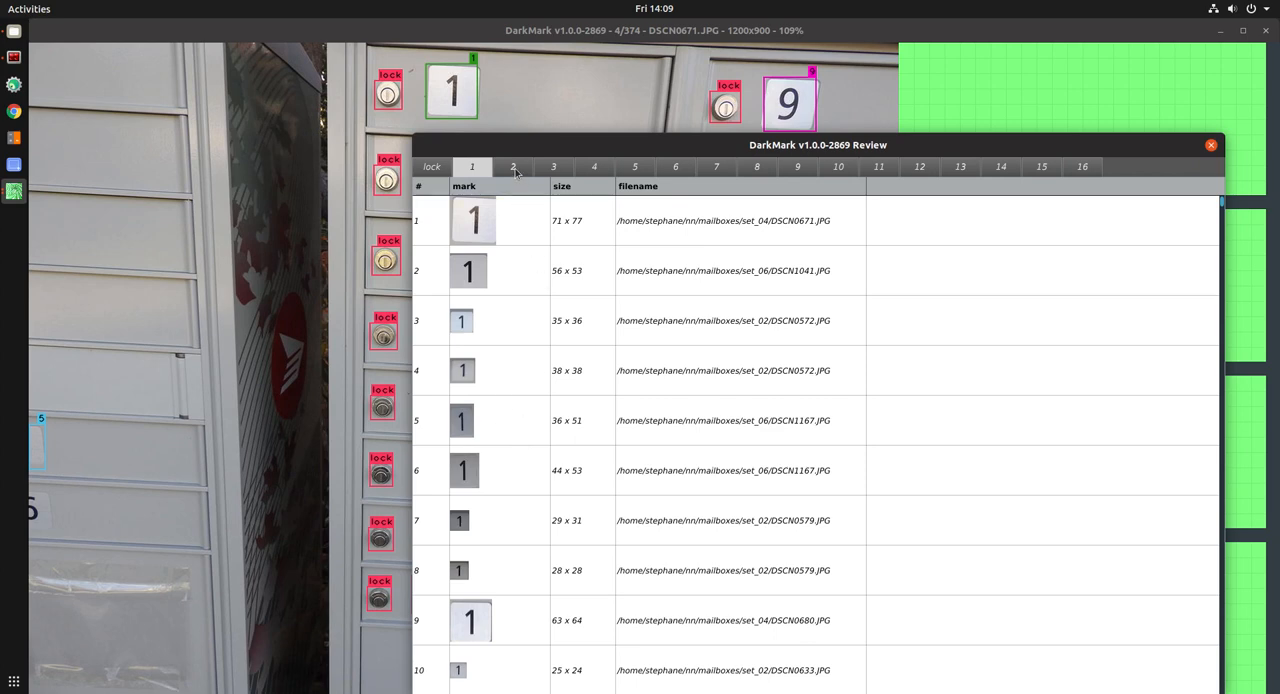
click(594, 166)
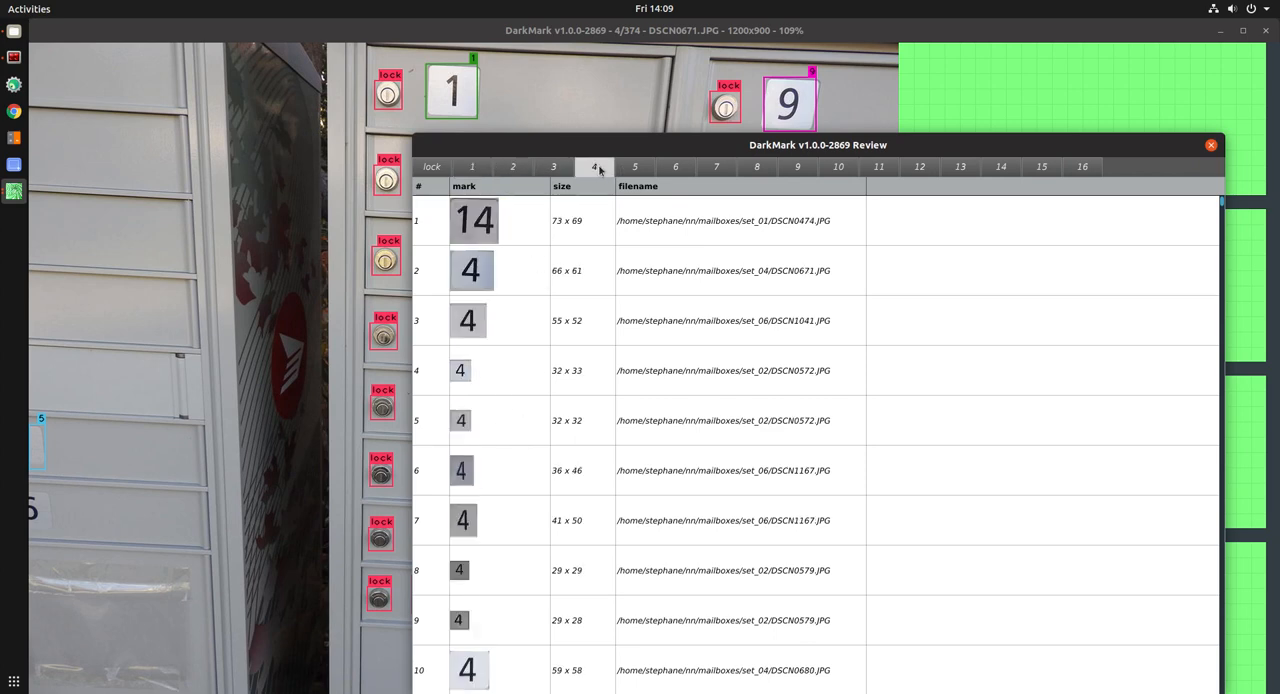
mouse_move(503, 228)
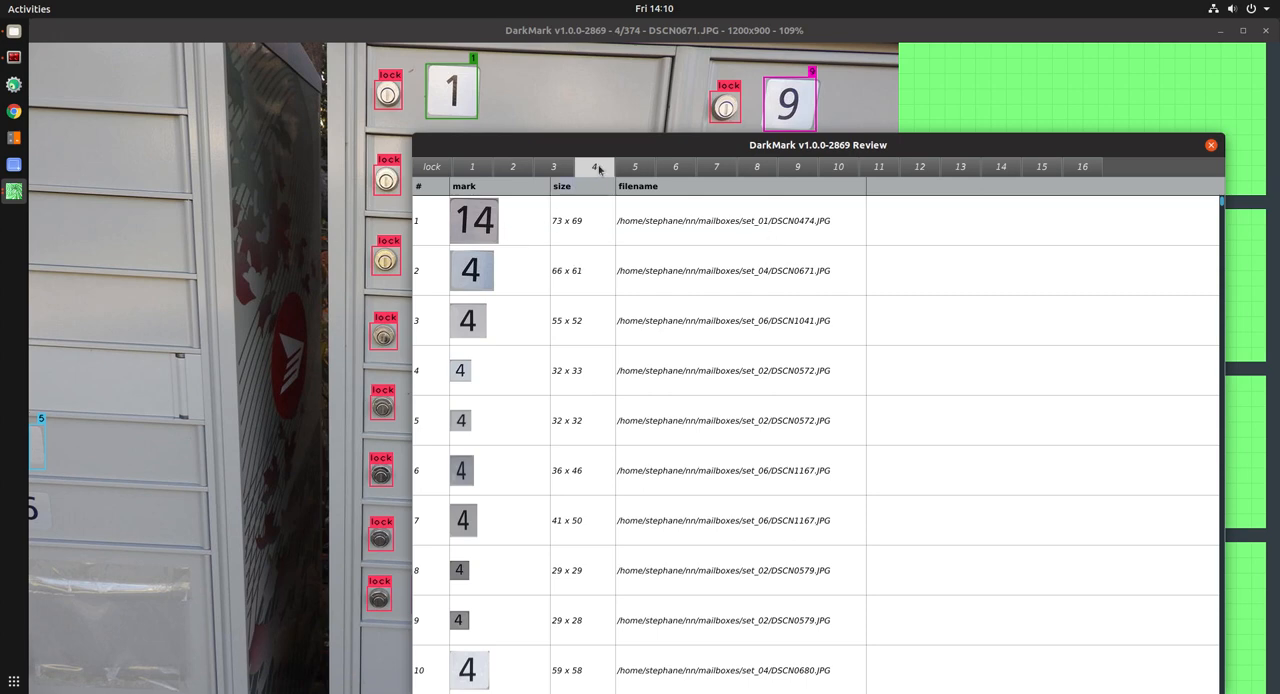
mouse_move(472, 421)
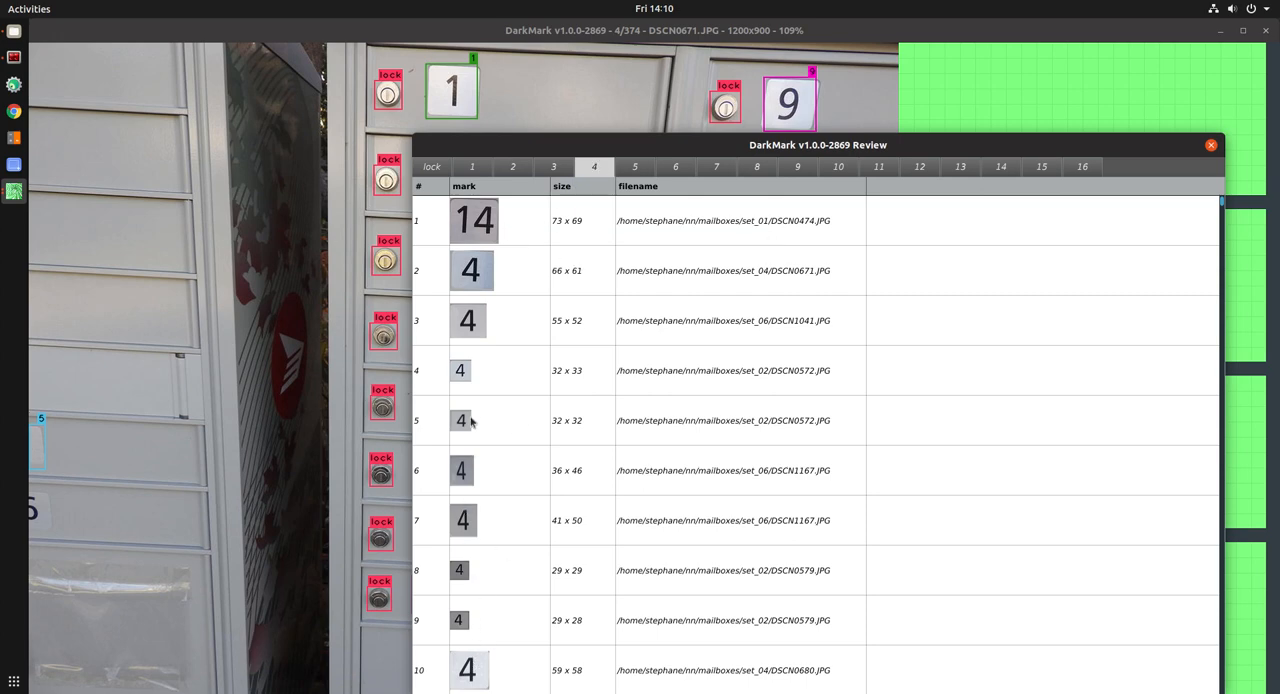
click(475, 220)
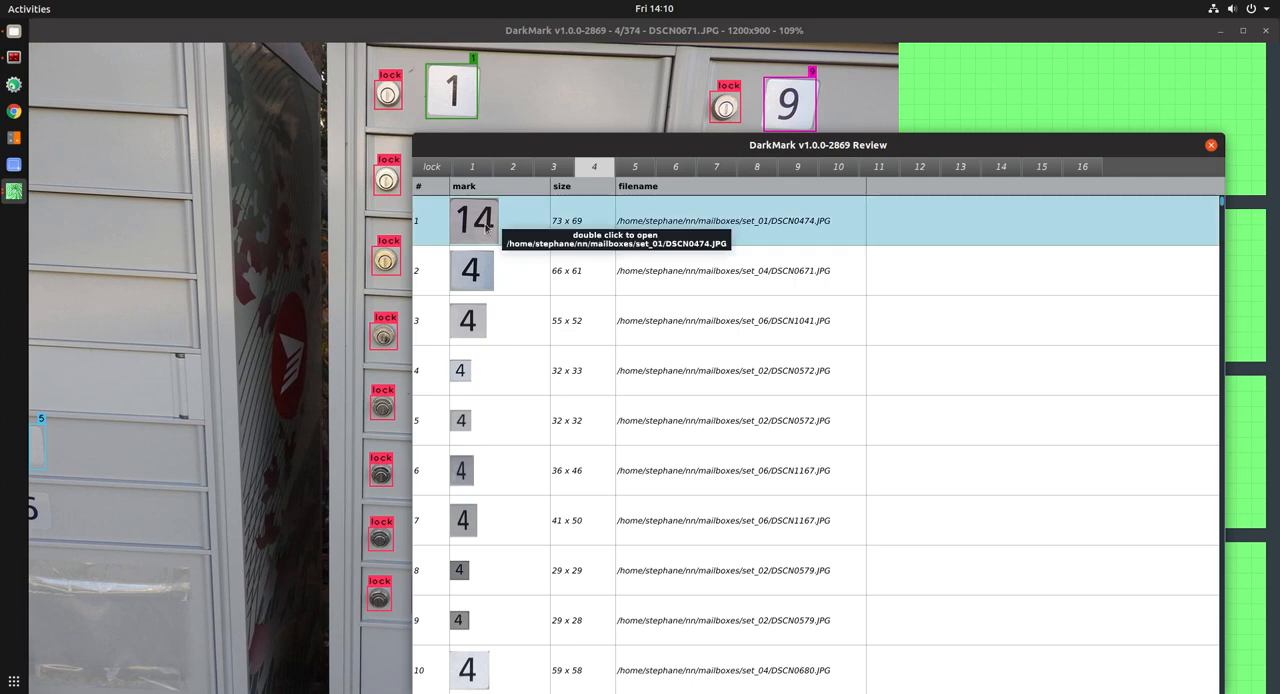
Step: Open DSCN0474.JPG from the review list and close the review window
double_click(474, 220)
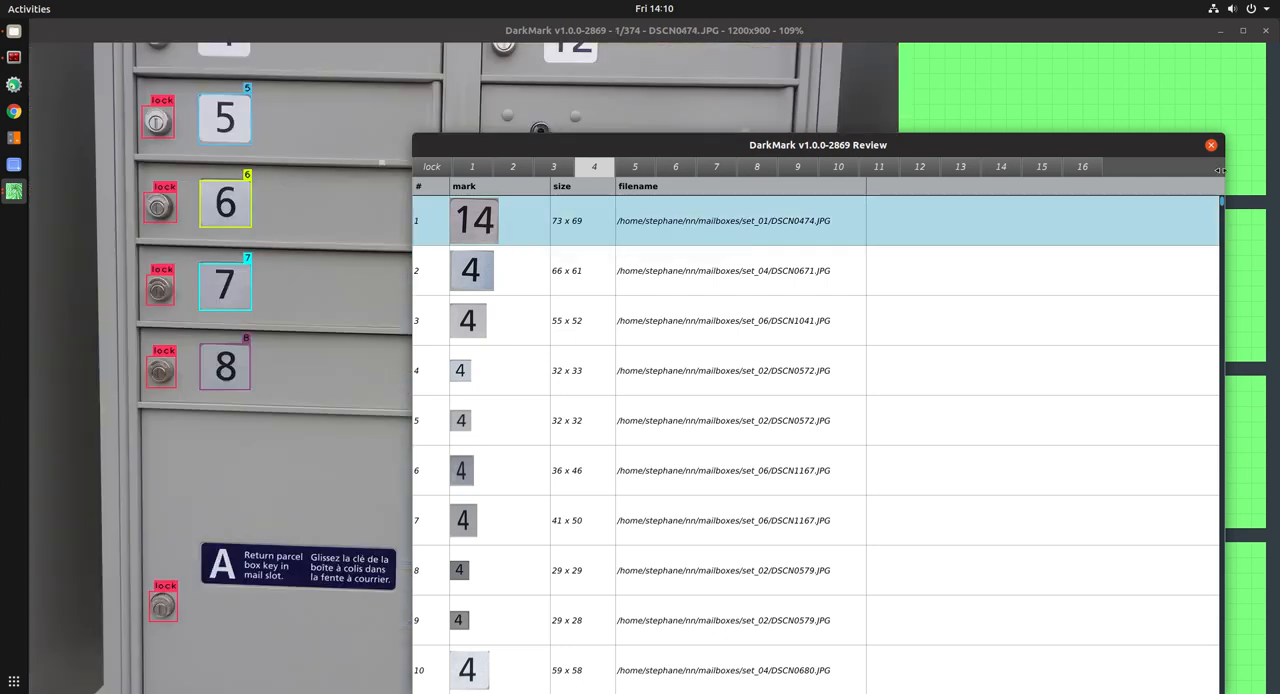
click(1210, 144)
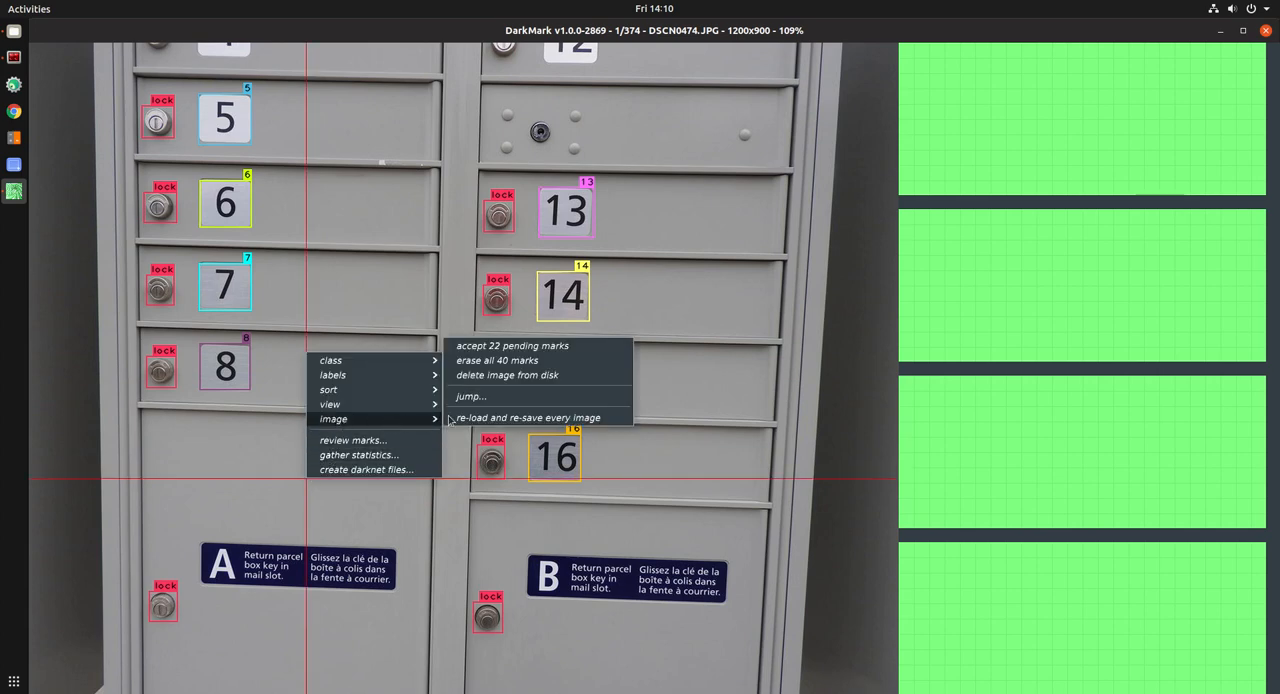
mouse_move(470, 396)
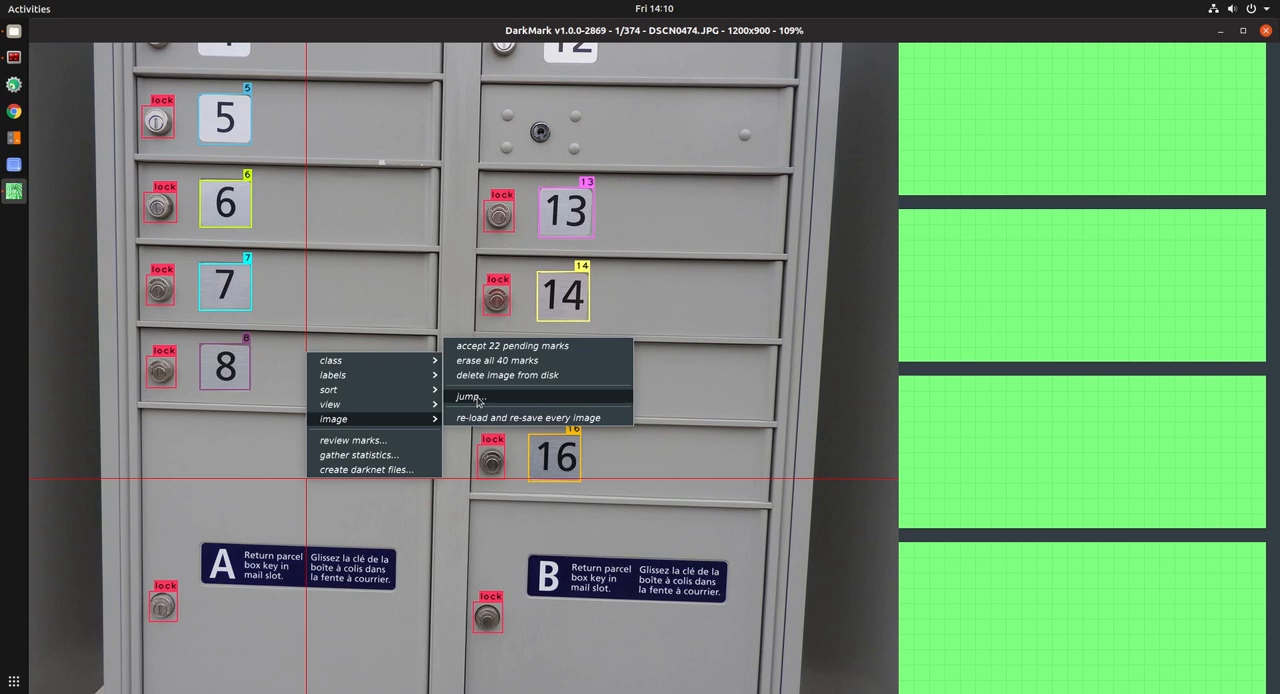
Step: Open the Jump window from the image context menu, at image 1 of 374
click(468, 396)
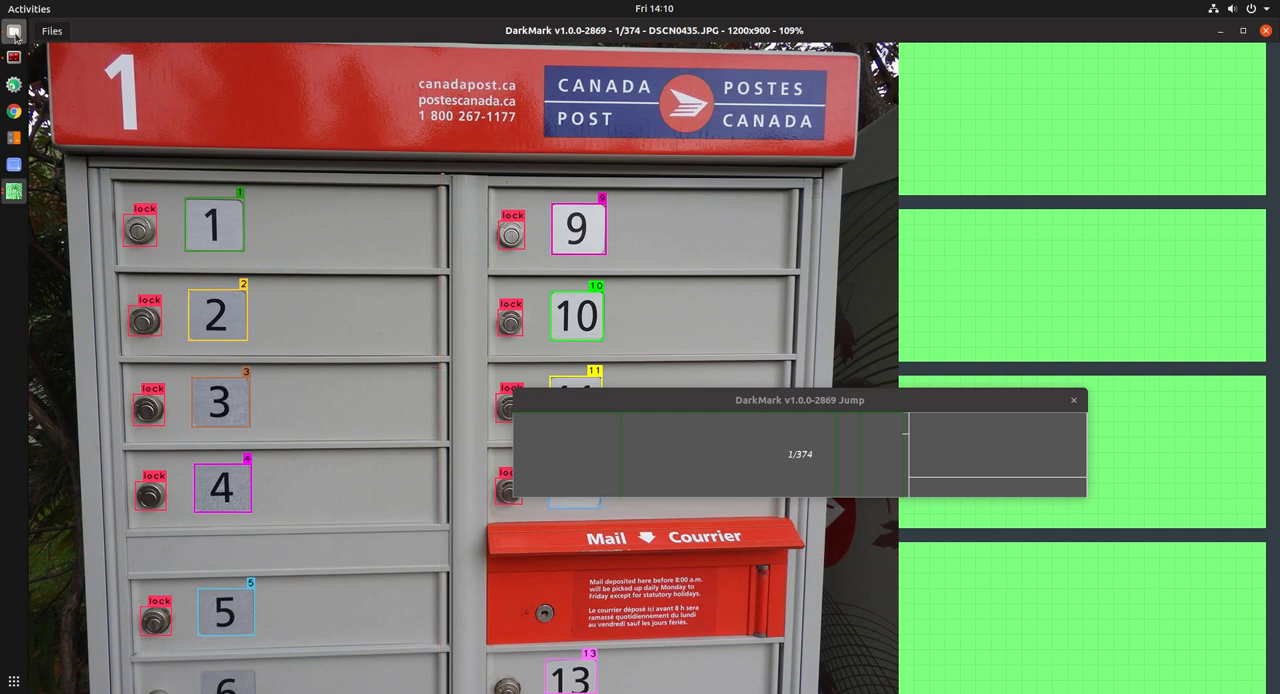
Step: Browse the mailboxes folder in Files to view set_01–set_06 and chart.png
click(14, 30)
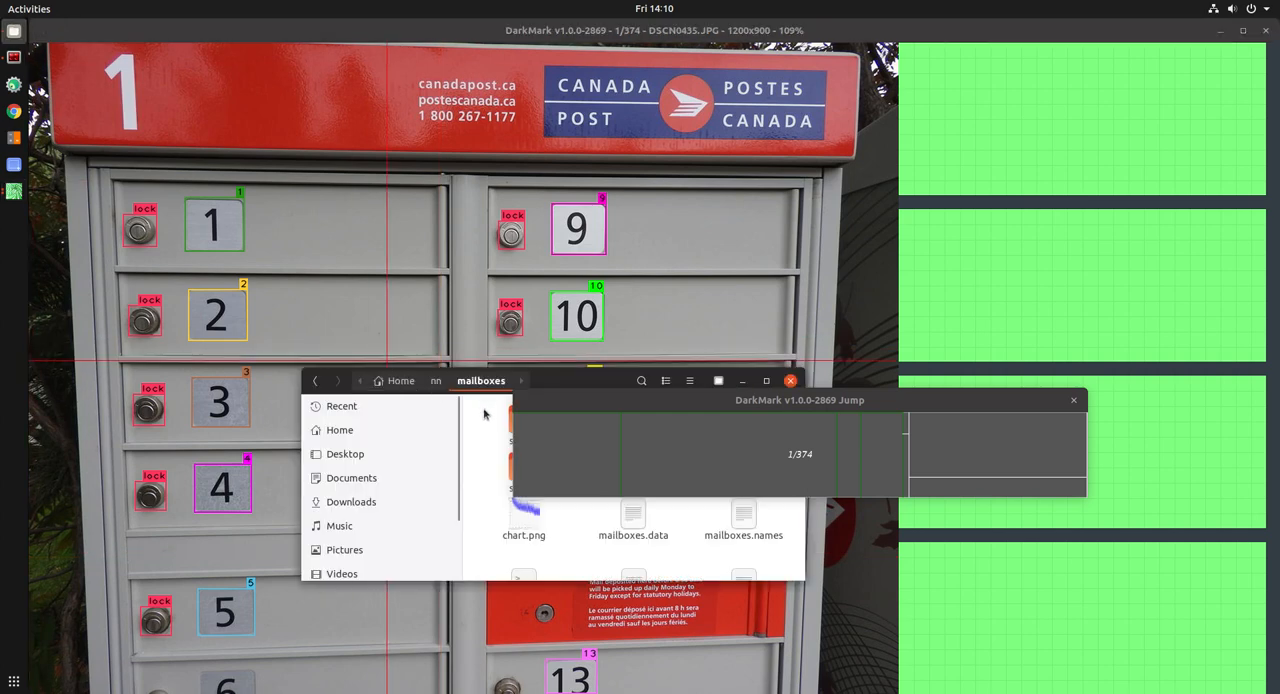
click(523, 515)
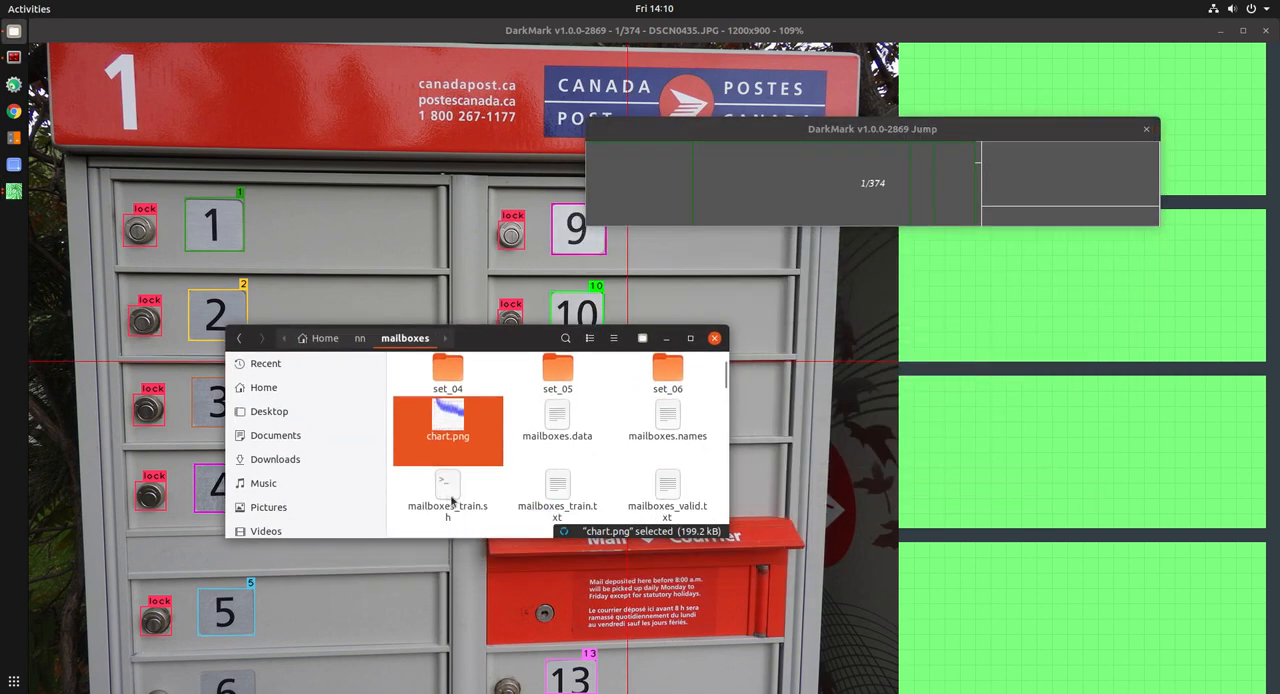
scroll(up, 3)
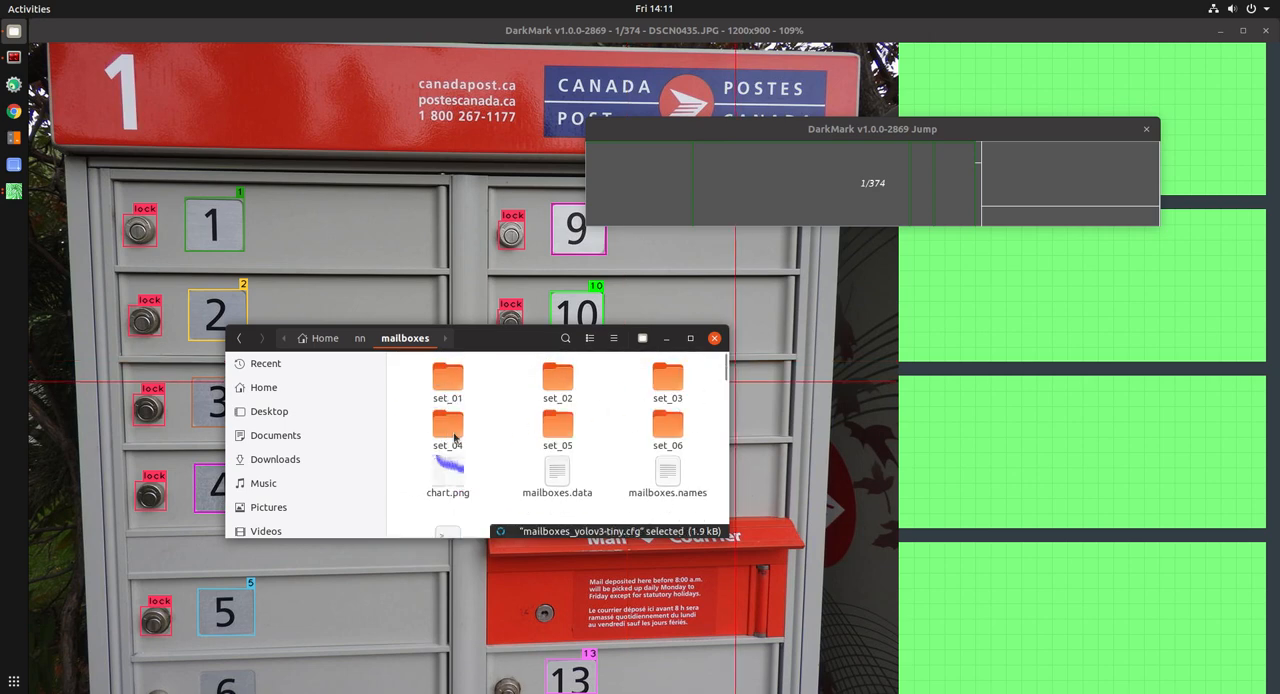
mouse_move(448, 385)
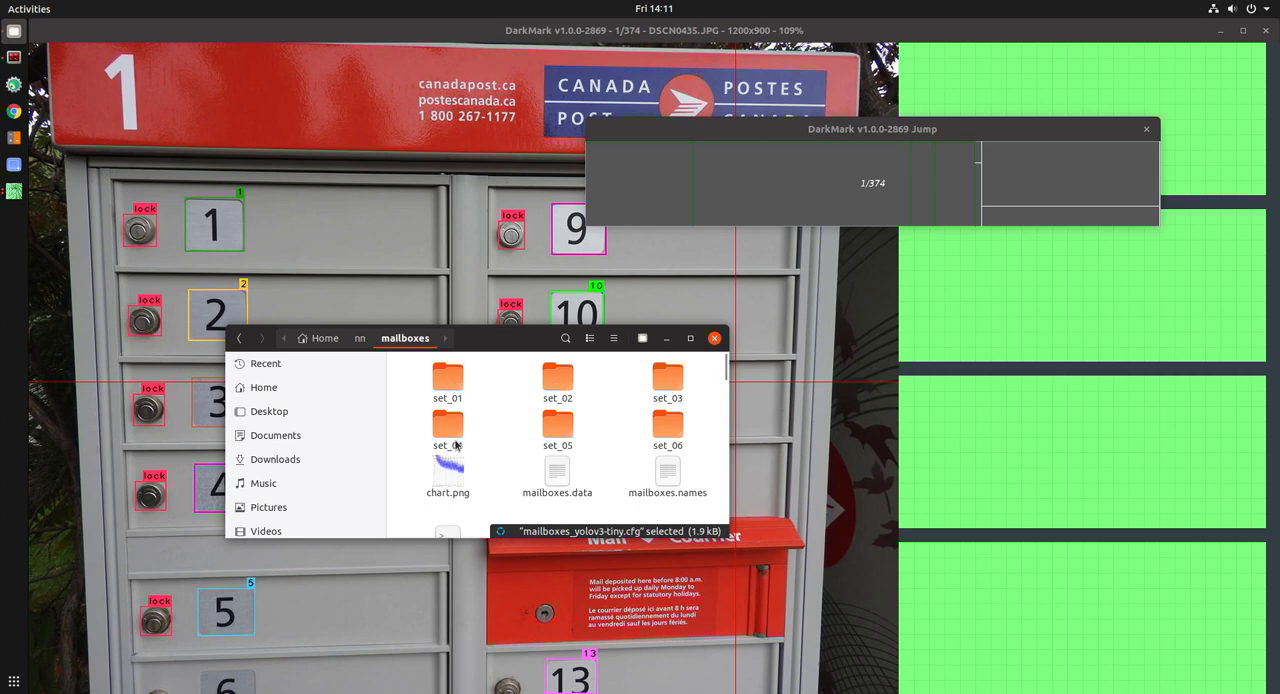
mouse_move(583, 388)
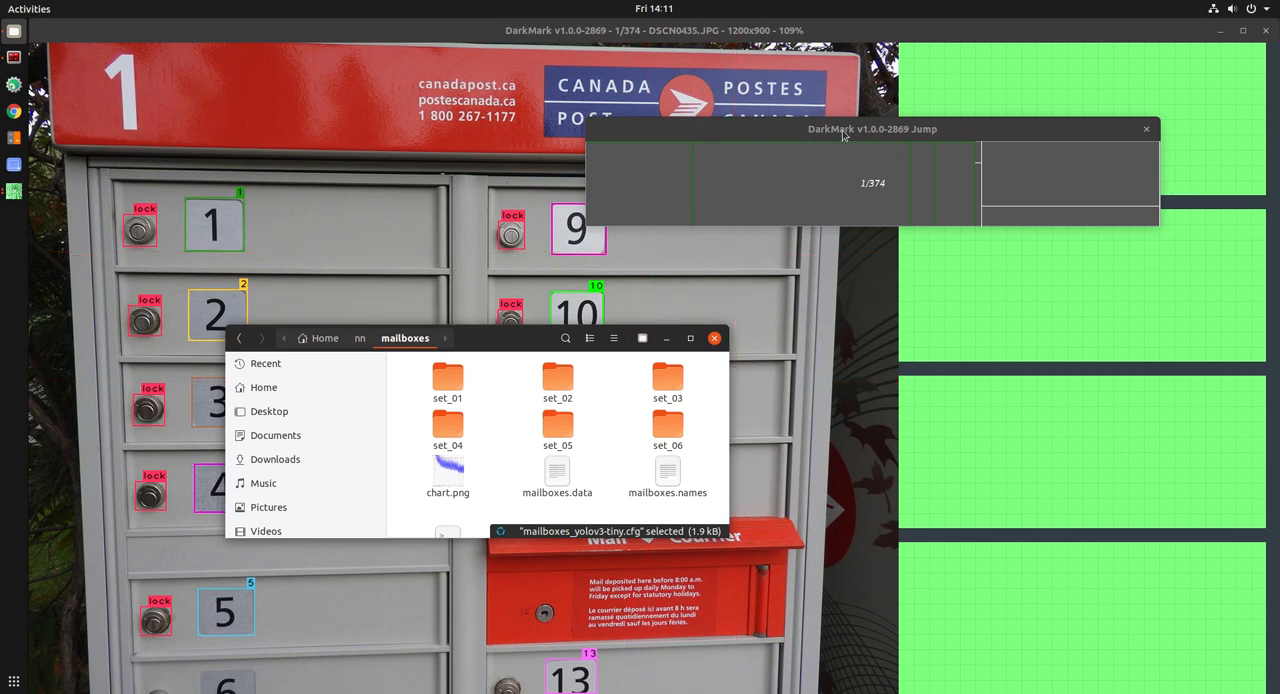
drag(872, 128, 510, 148)
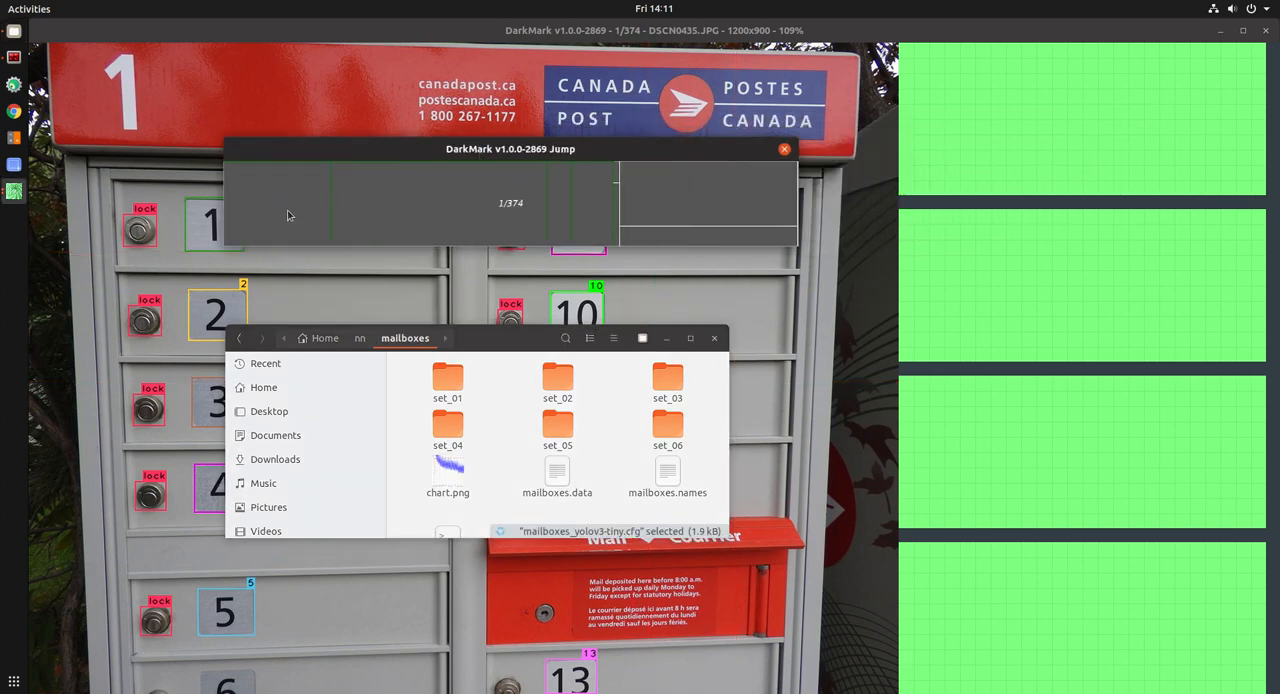
mouse_move(286, 202)
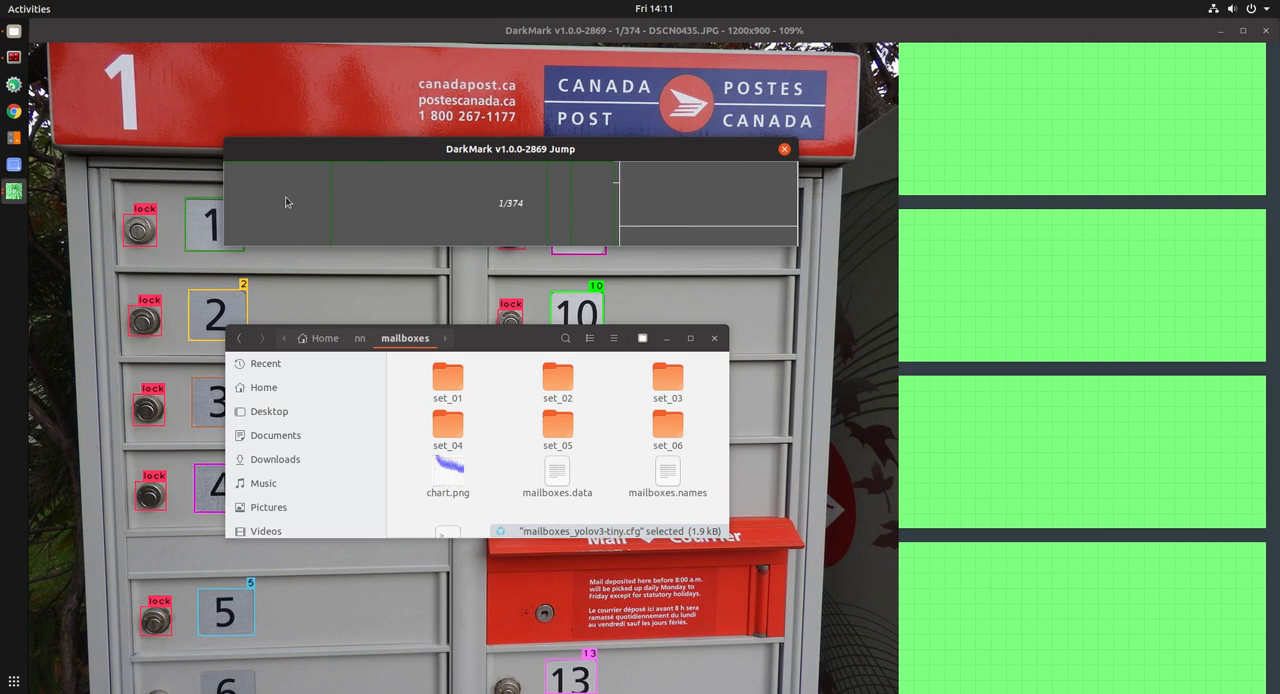
mouse_move(605, 215)
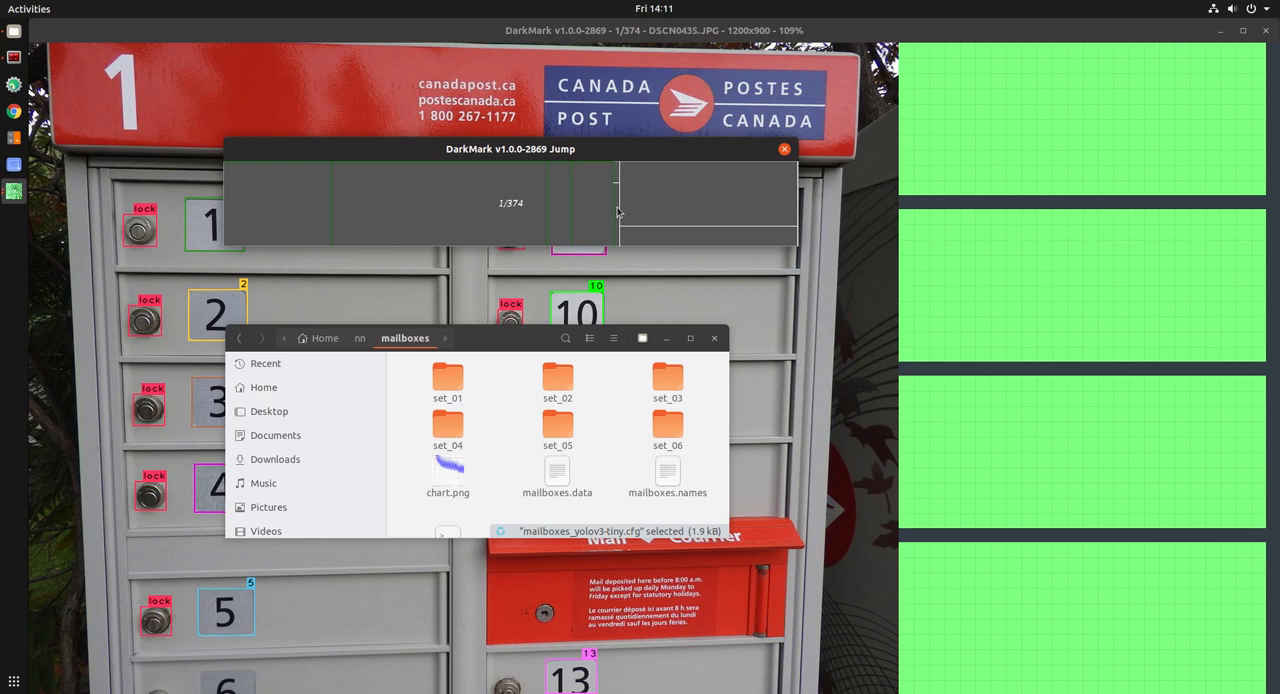
mouse_move(680, 211)
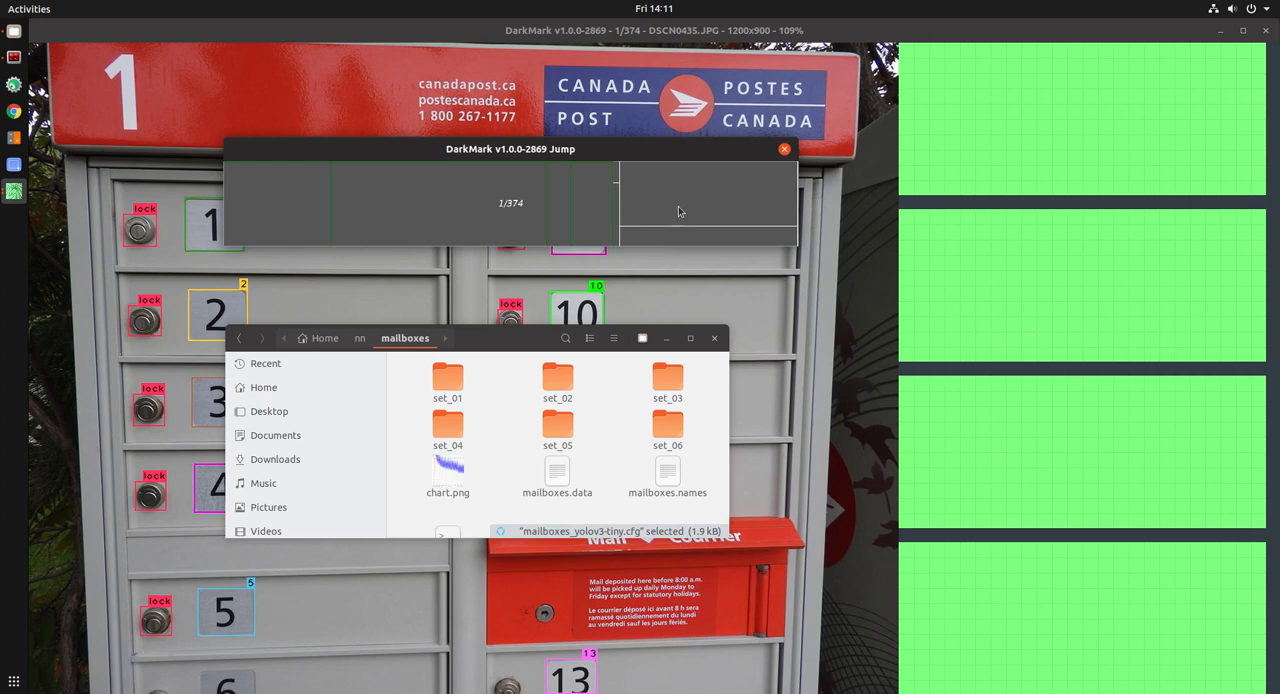
mouse_move(297, 217)
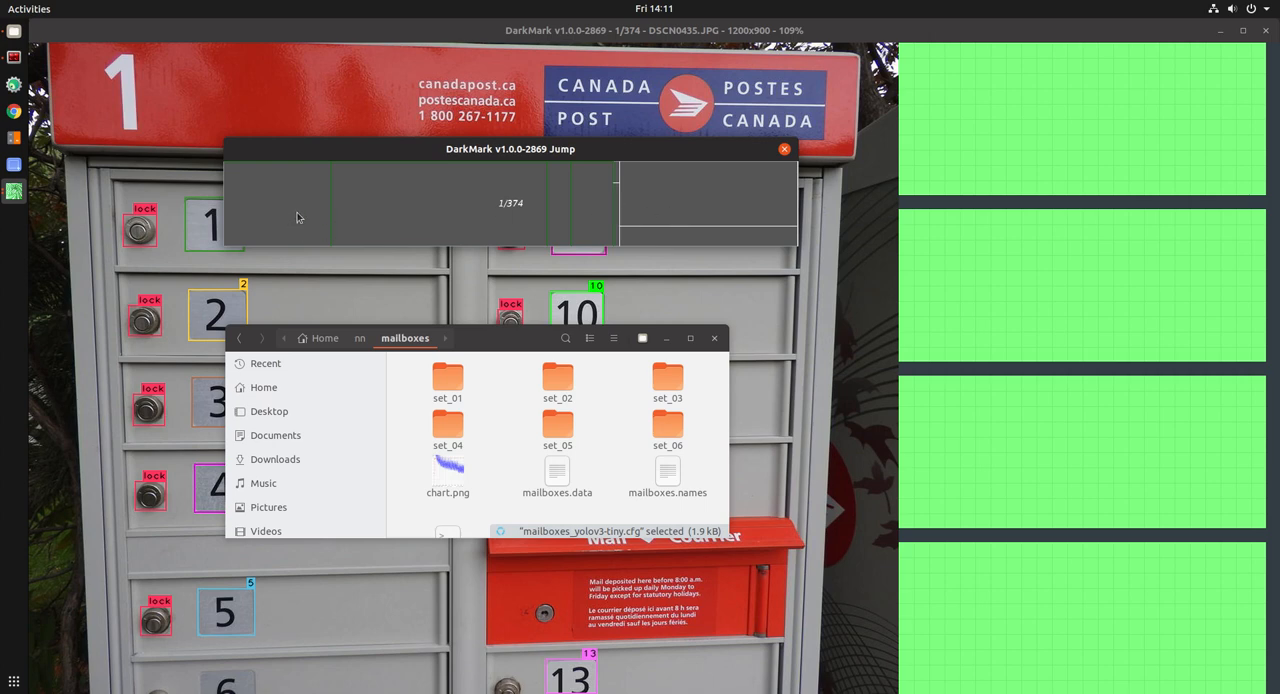
mouse_move(694, 218)
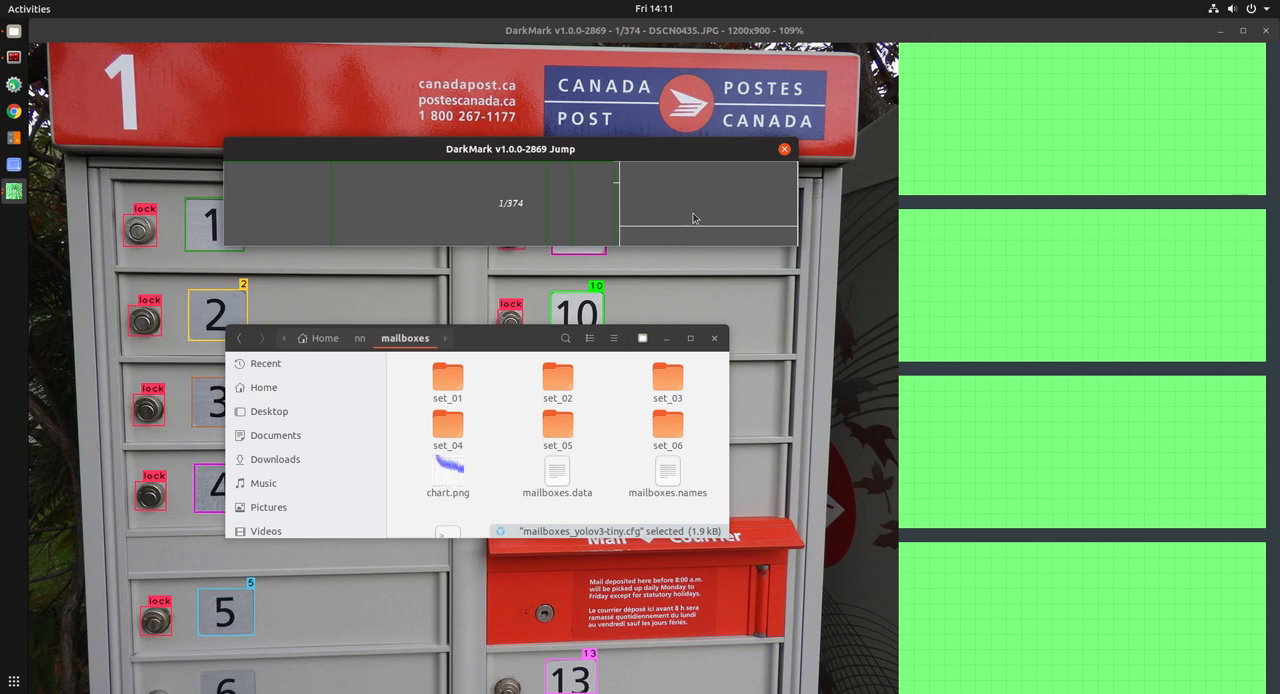
mouse_move(619, 221)
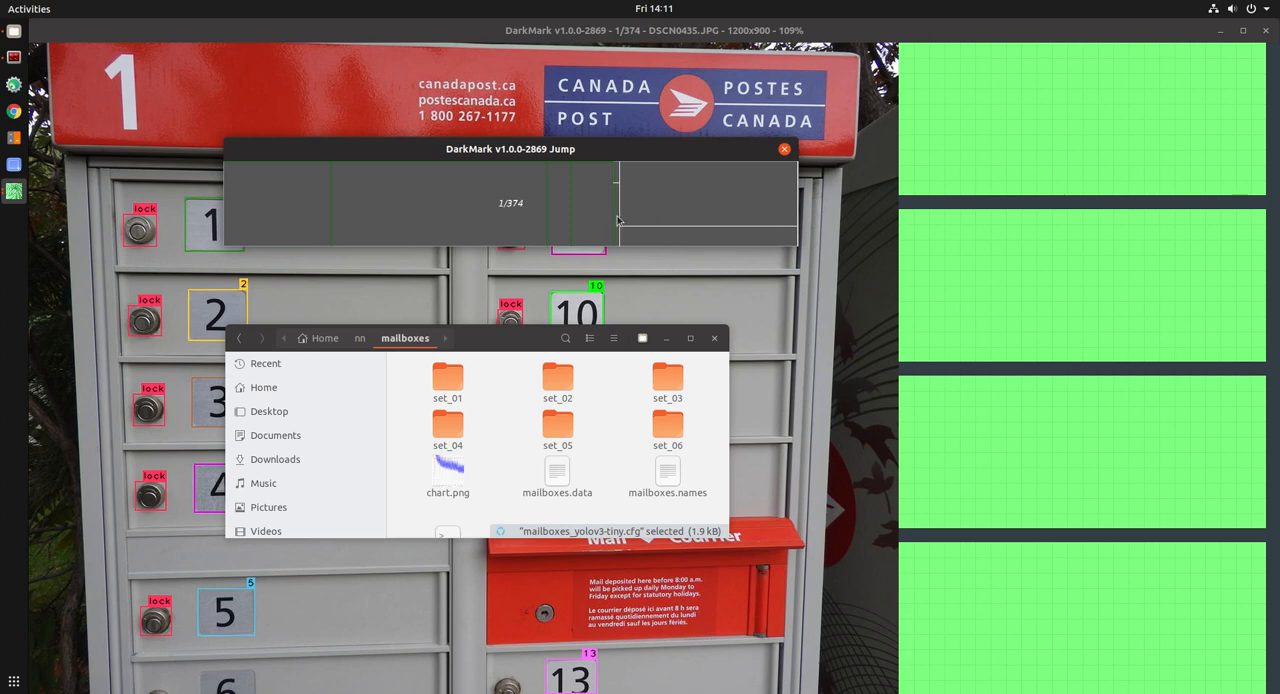
mouse_move(620, 208)
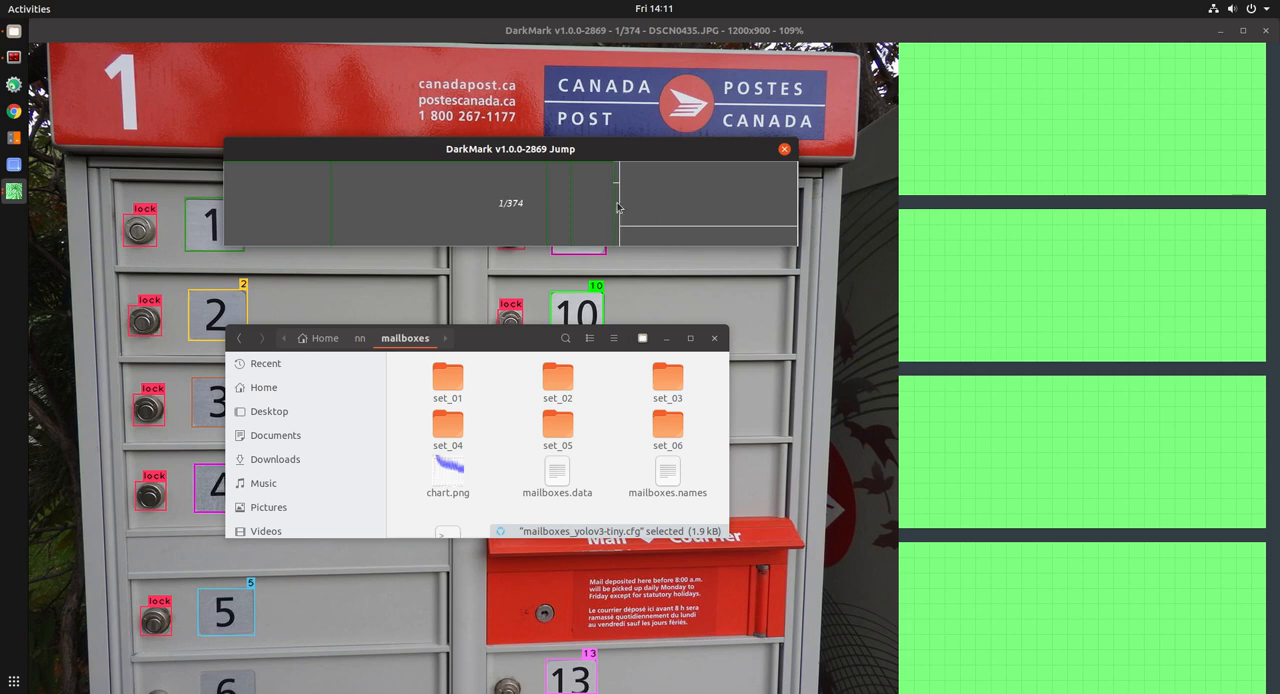
mouse_move(240, 170)
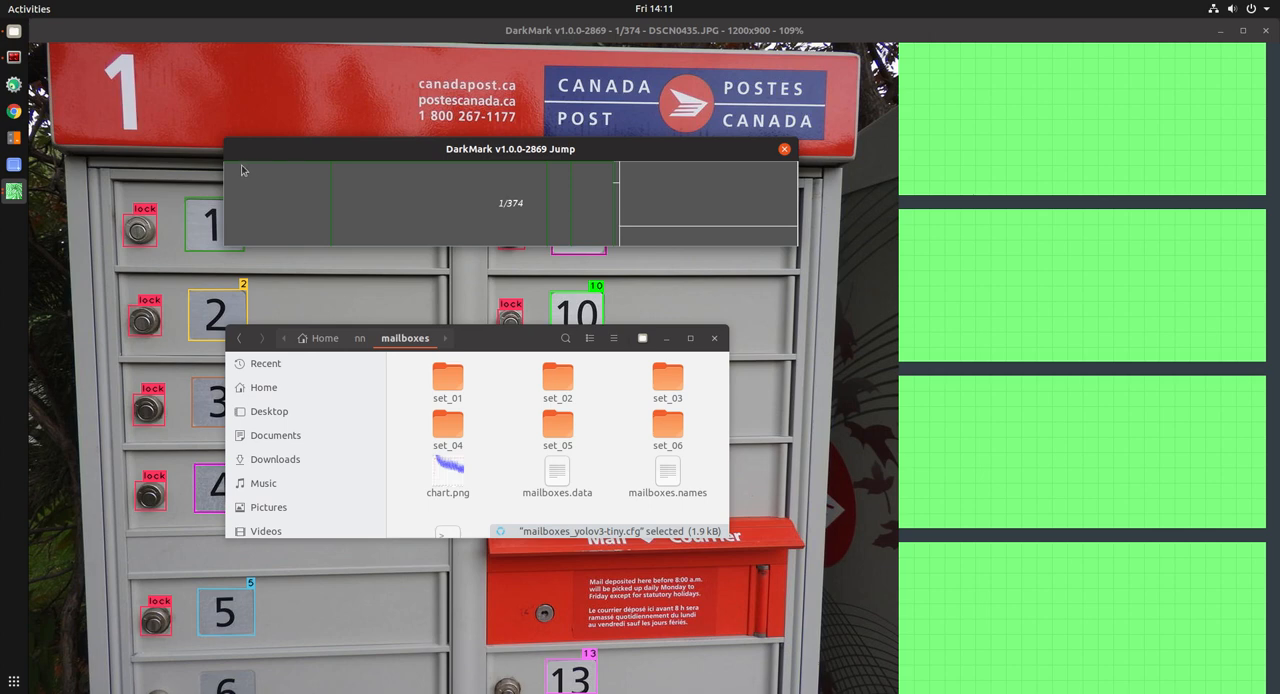
mouse_move(530, 180)
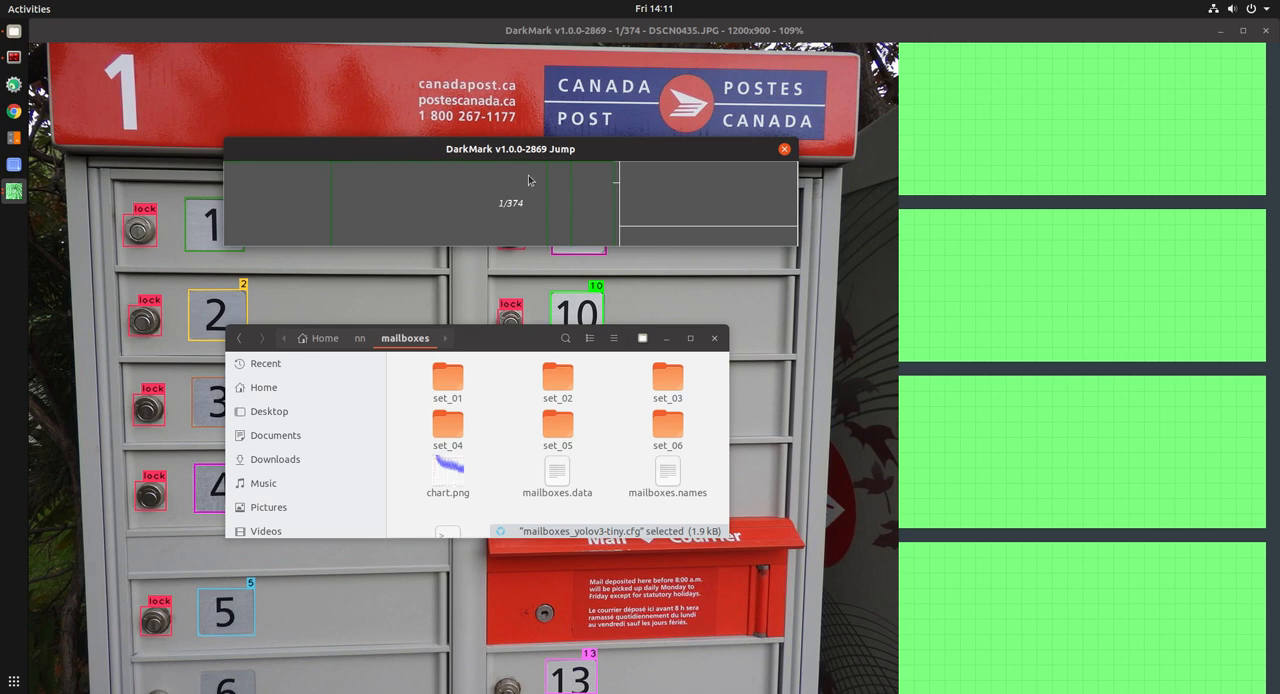
mouse_move(610, 168)
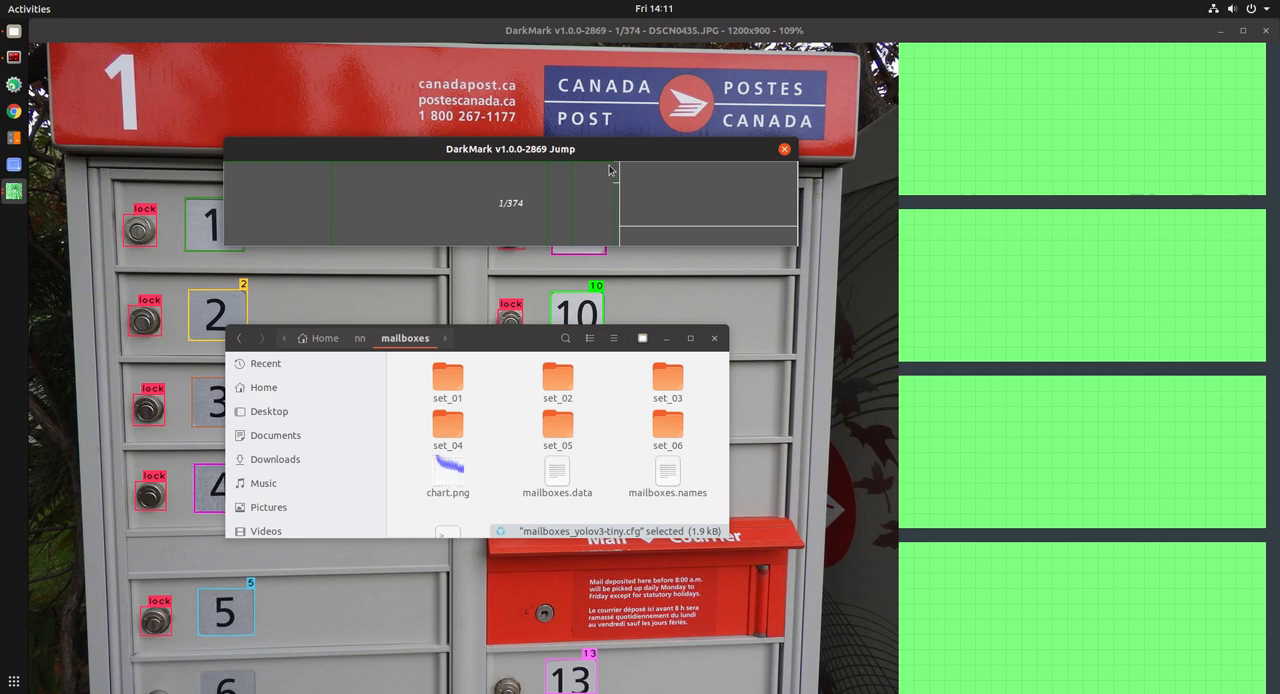
mouse_move(583, 173)
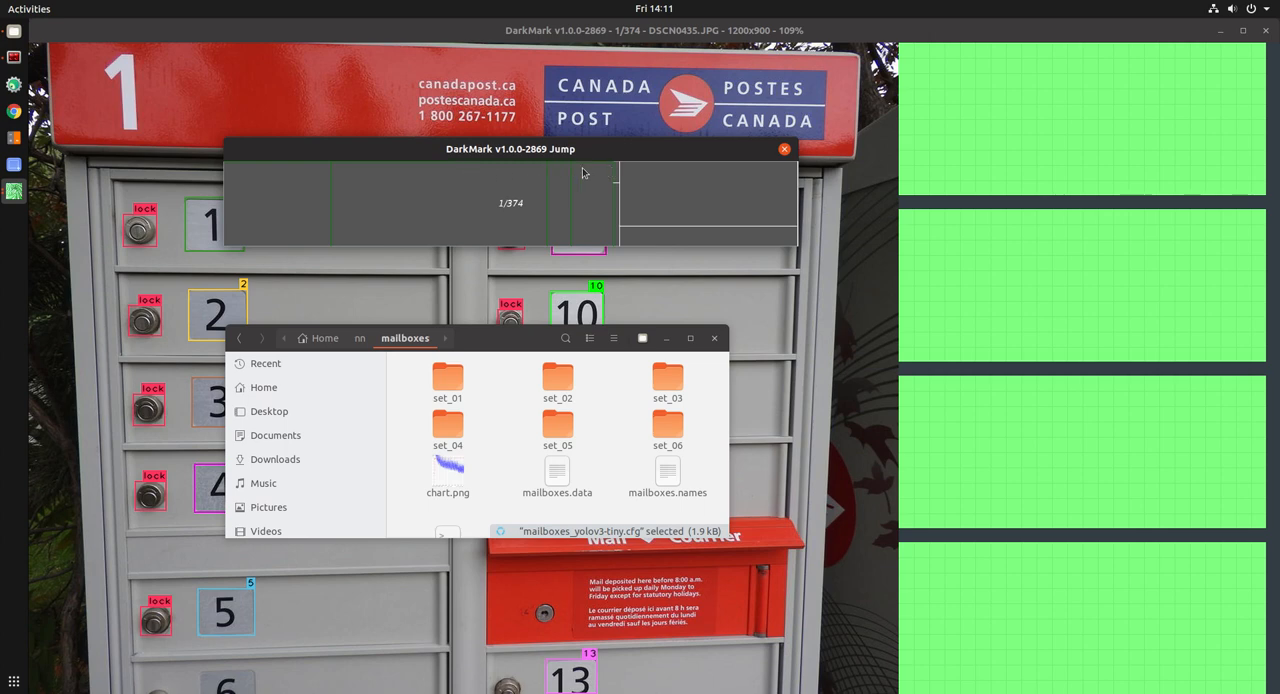
mouse_move(400, 226)
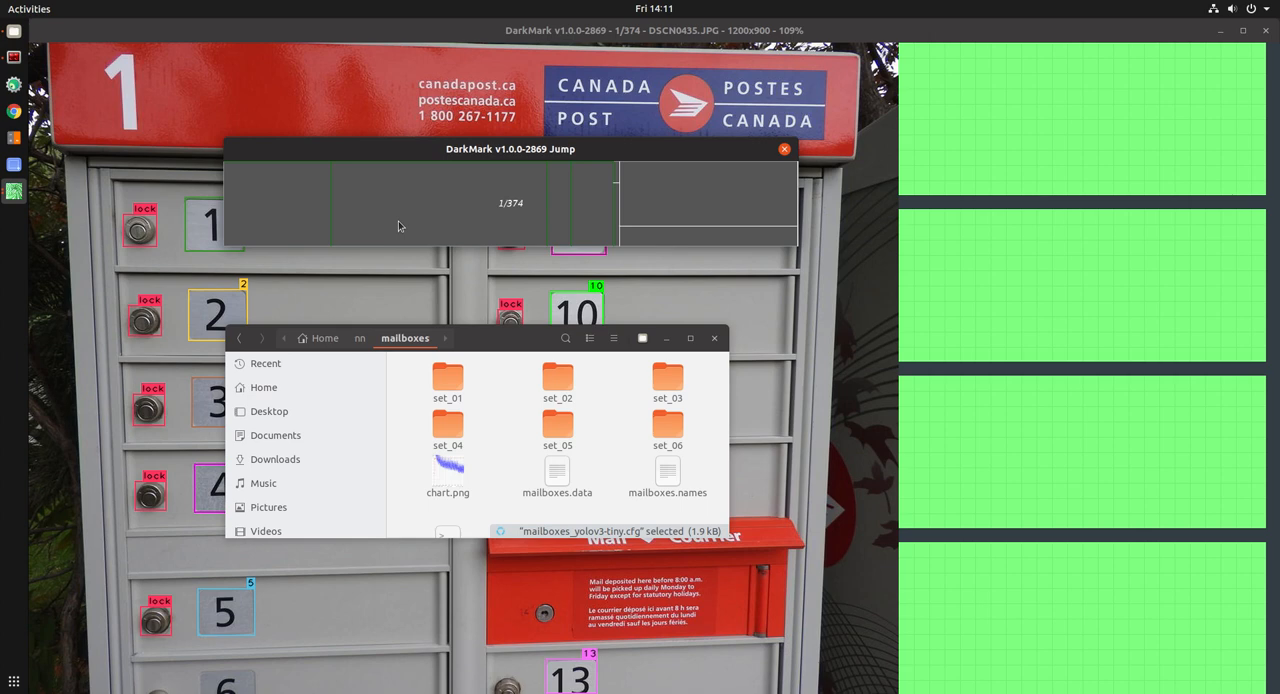
mouse_move(281, 205)
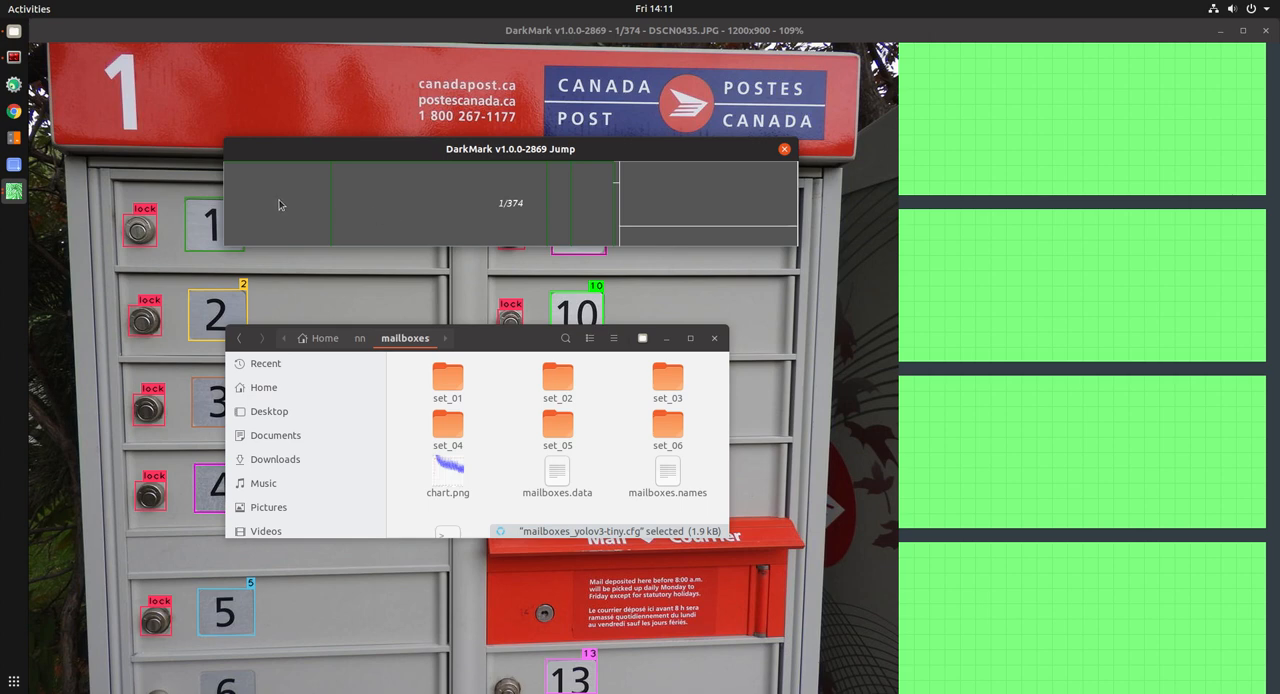
mouse_move(494, 246)
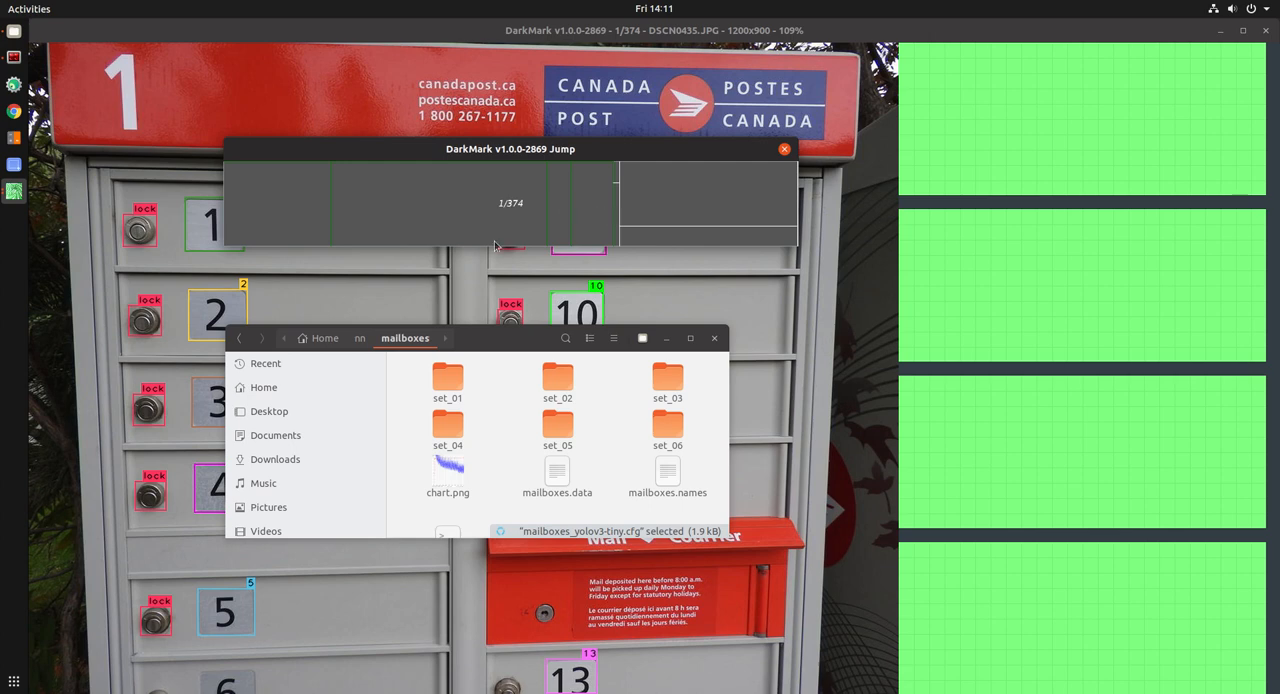
mouse_move(617, 196)
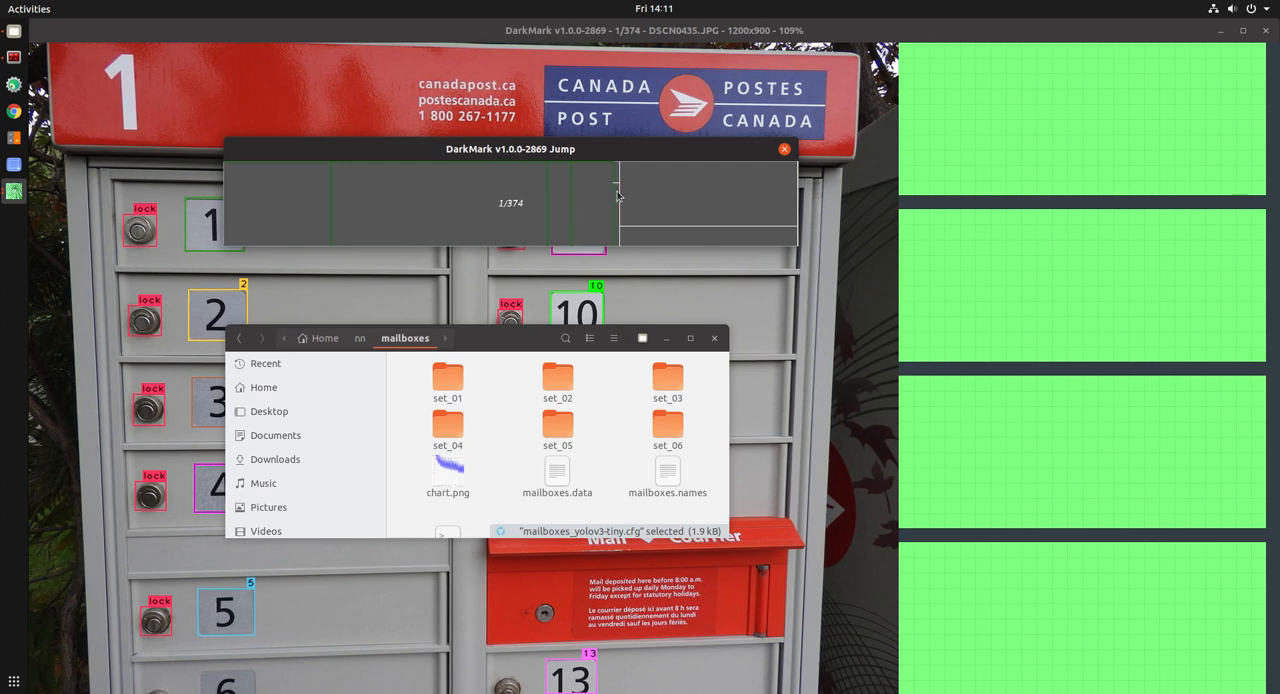
mouse_move(616, 188)
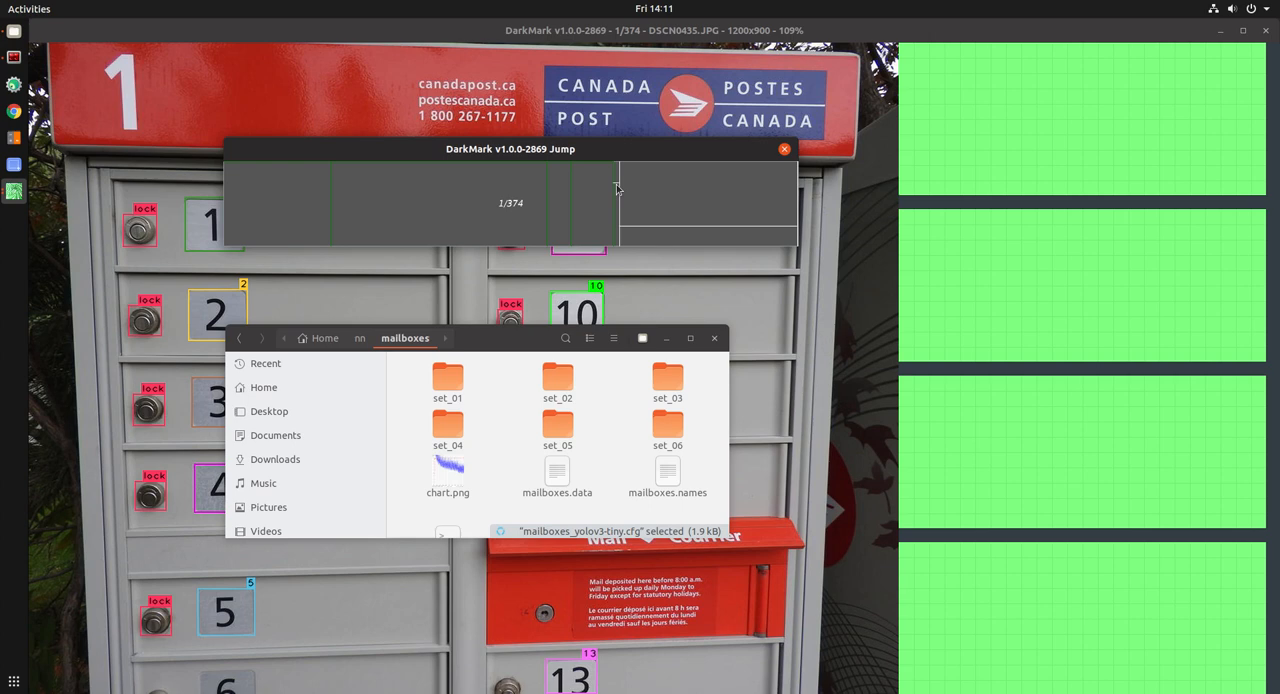
mouse_move(678, 245)
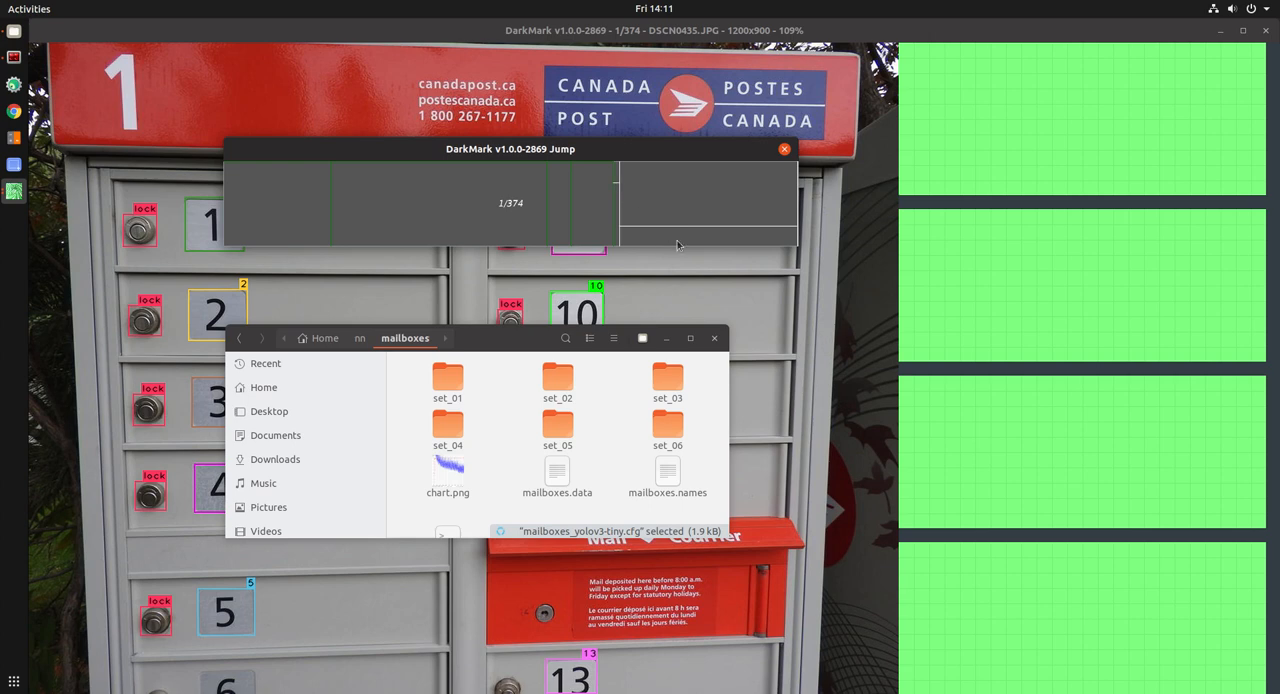
mouse_move(695, 234)
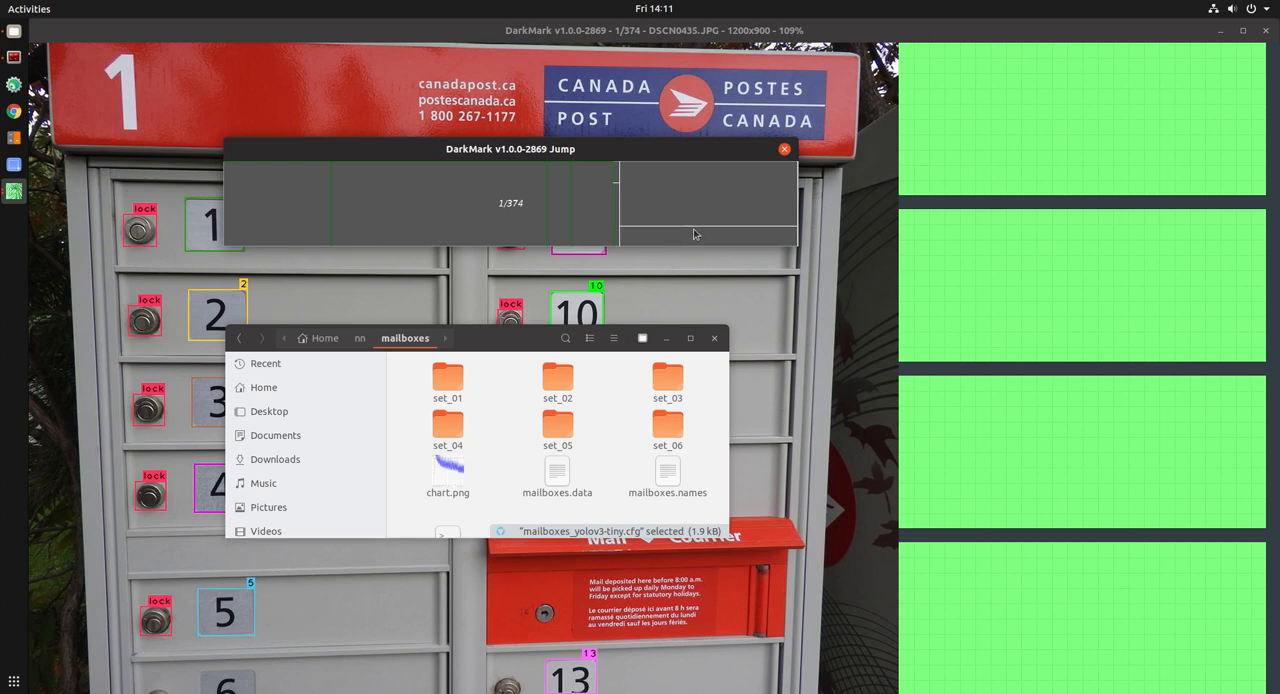
mouse_move(688, 221)
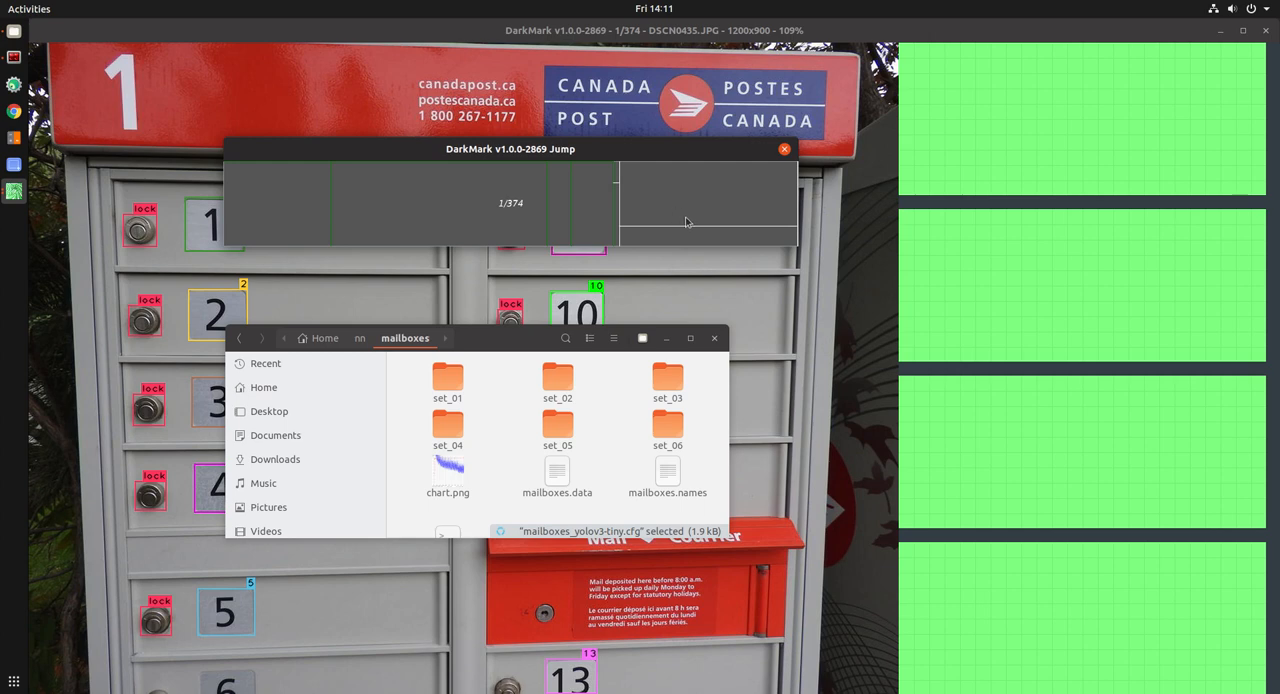
mouse_move(667, 323)
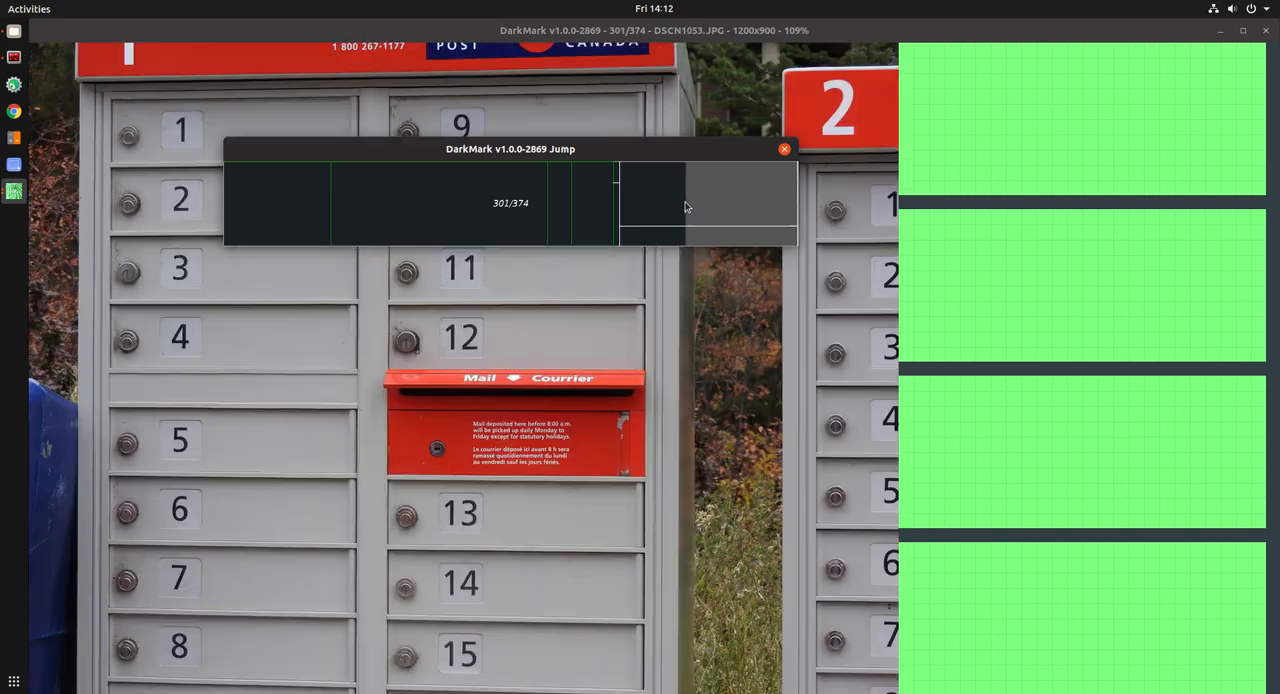
Step: Drag the Jump slider to about image 257, then step back to image 256 (DSCN0812.JPG)
drag(650, 185, 617, 185)
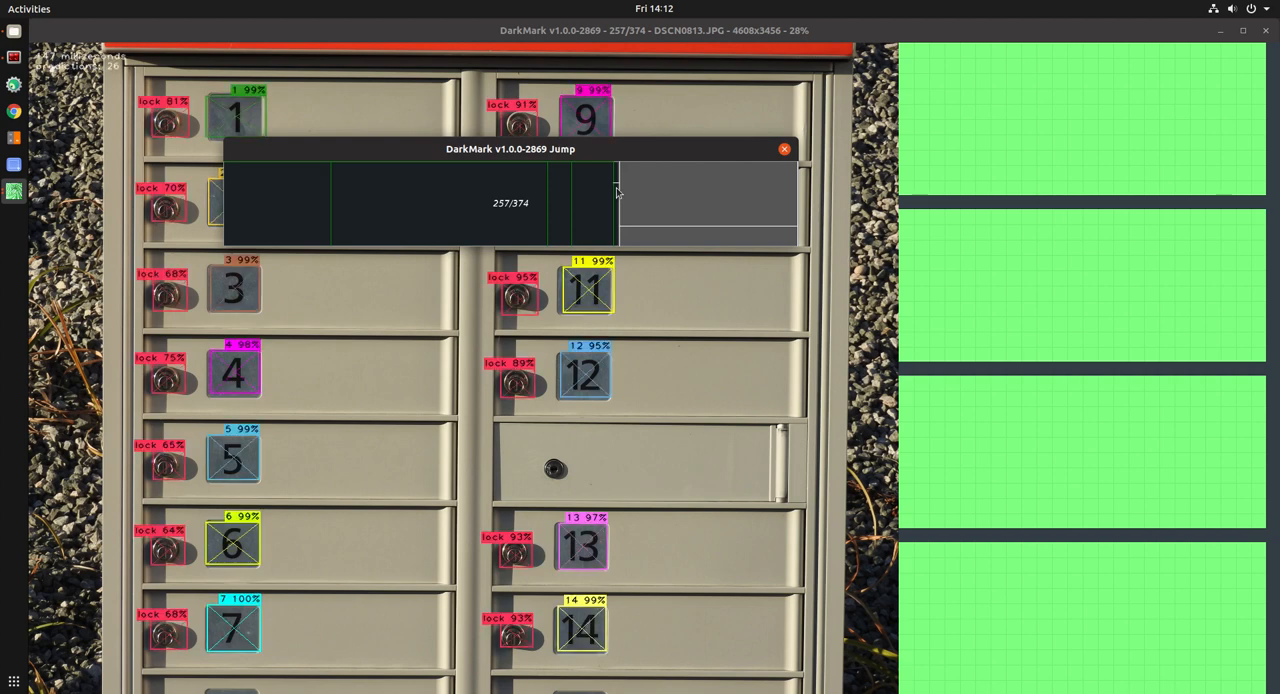
key(Left)
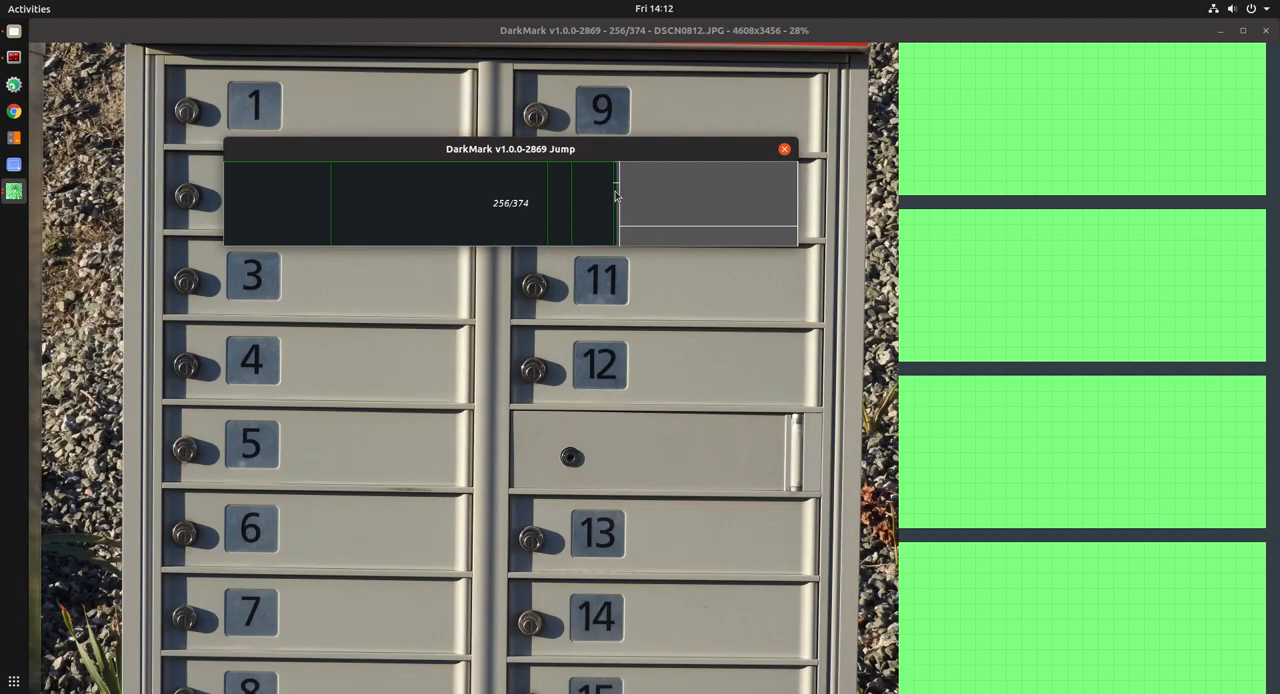